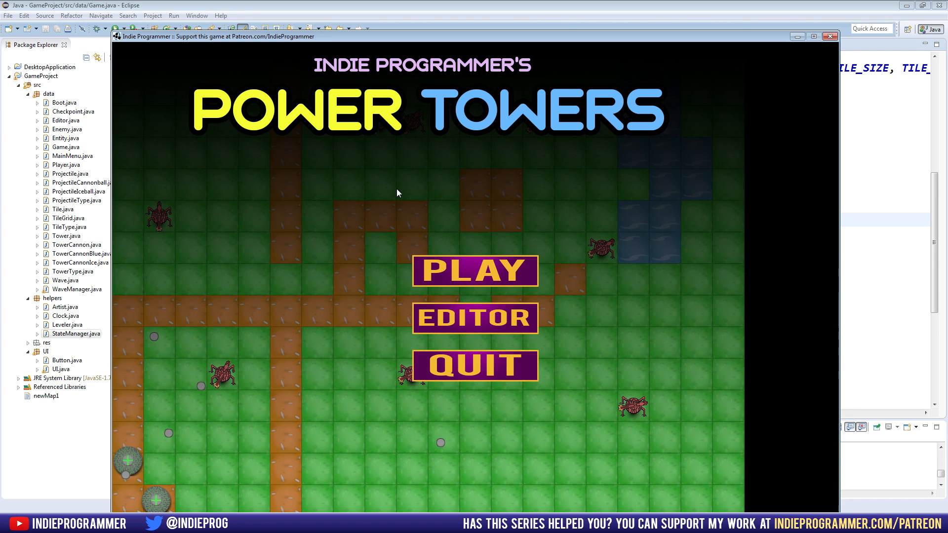
Start a Power Towers game from the main menu and place towers on the map.
click(474, 271)
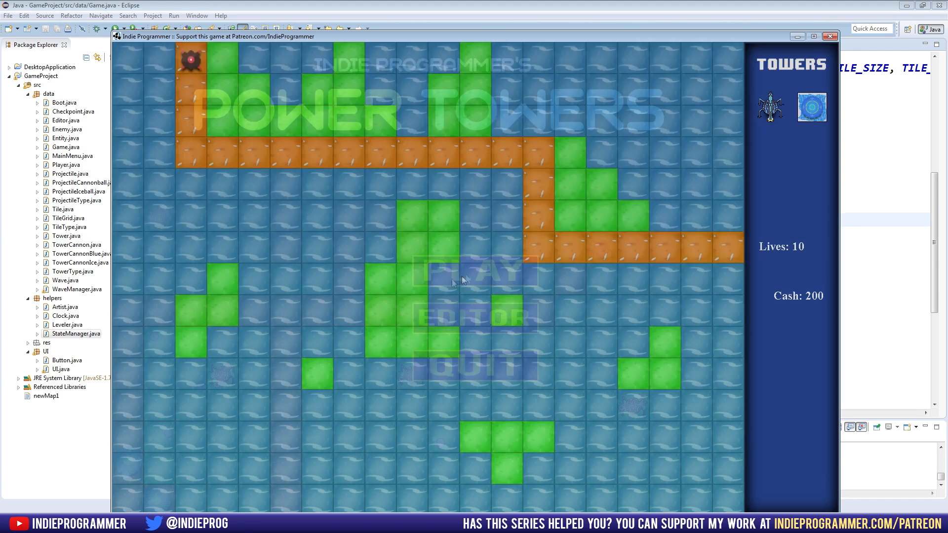
click(477, 272)
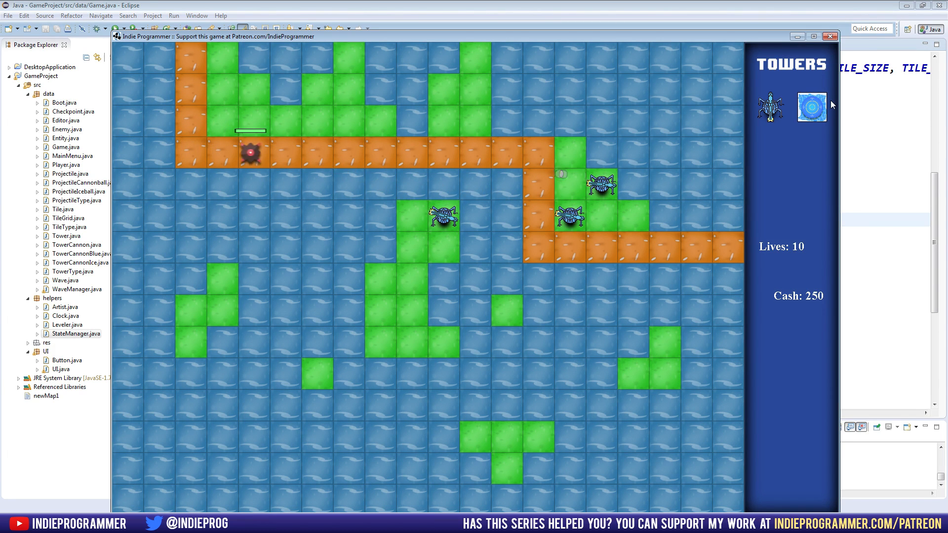
mouse_move(776, 41)
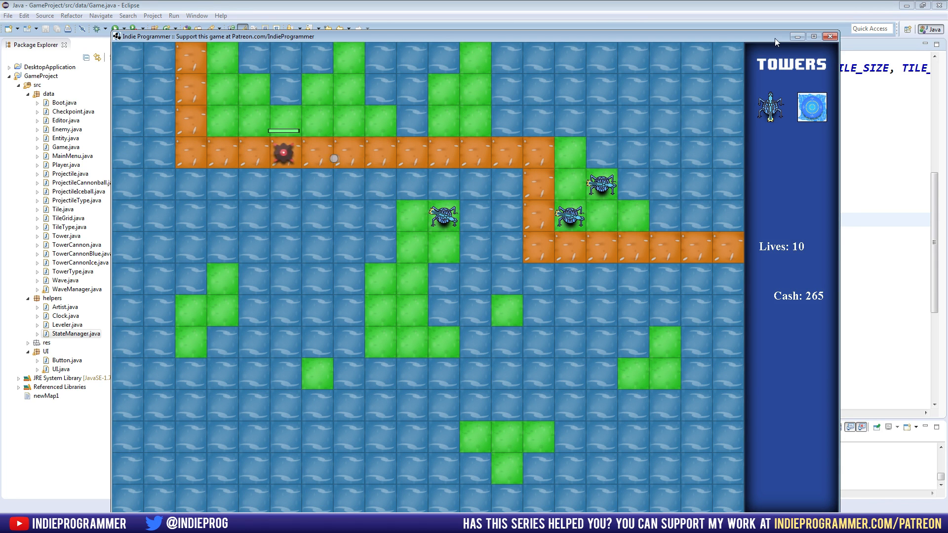
mouse_move(717, 149)
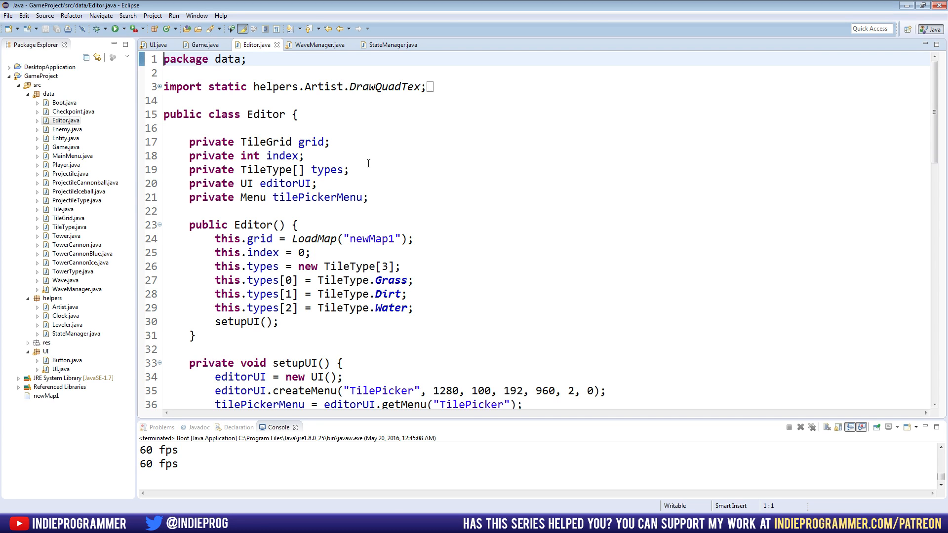
Scroll Editor.java down to the draw() method and relaunch Power Towers.
scroll(down, 3)
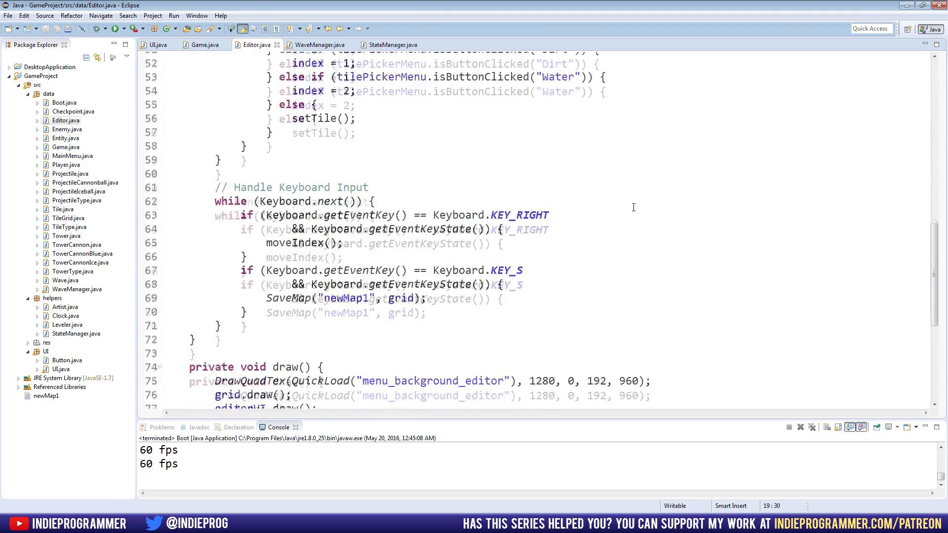
scroll(down, 3)
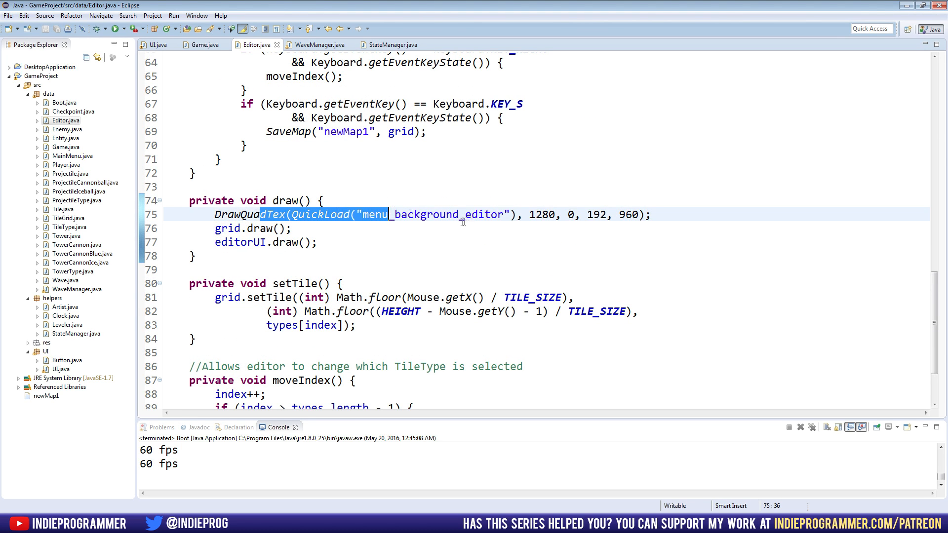
click(461, 215)
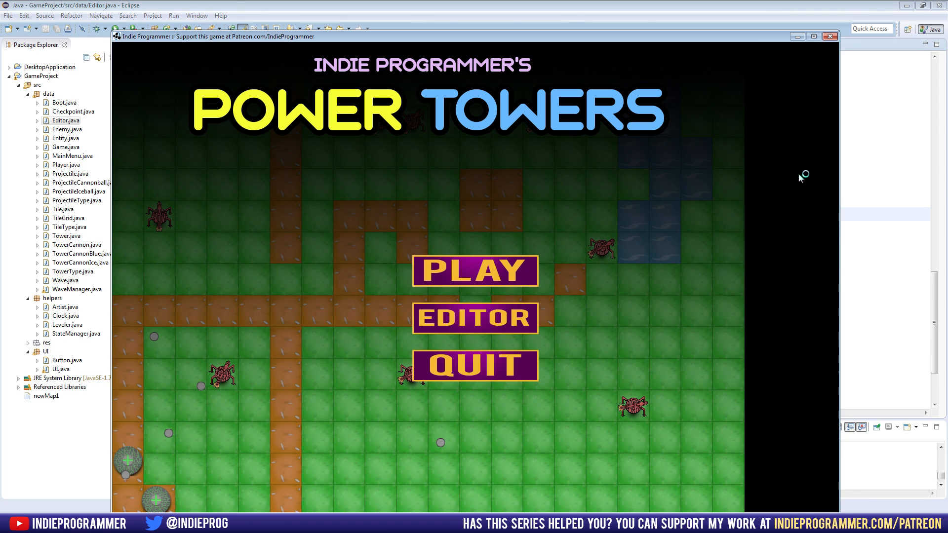
mouse_move(815, 115)
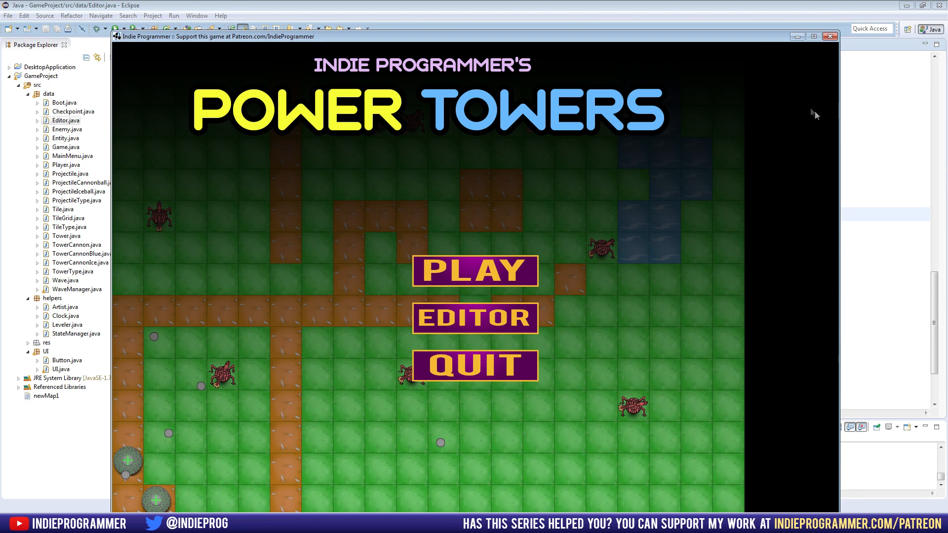
mouse_move(545, 263)
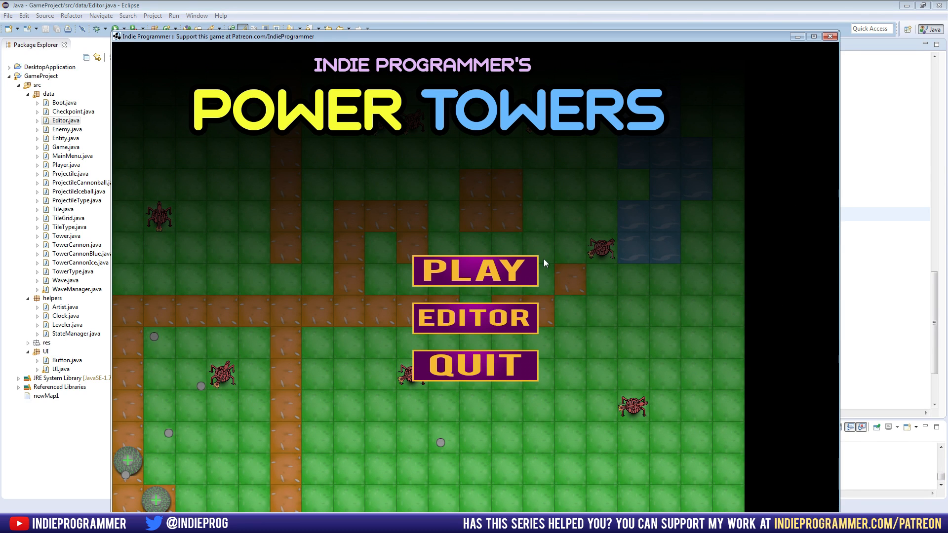
Close the relaunched Power Towers game from its main menu.
click(474, 270)
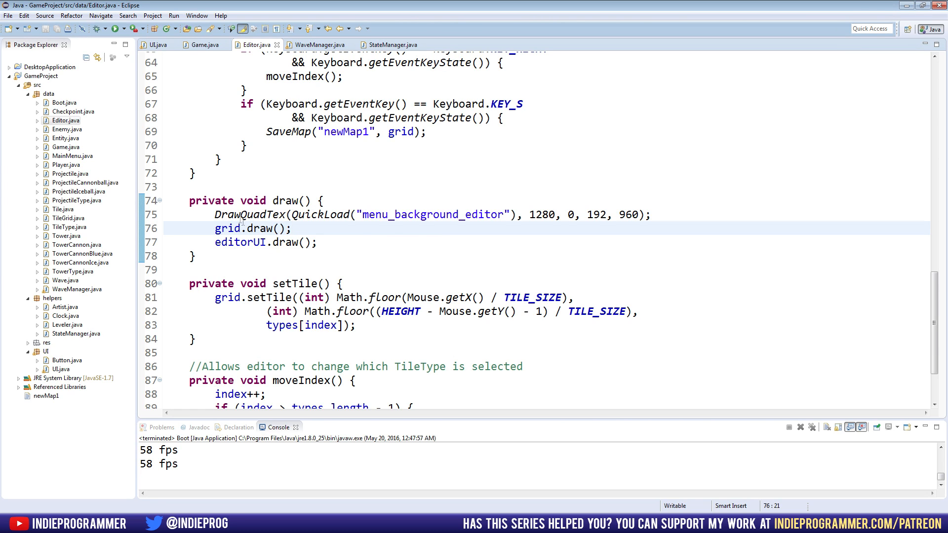
double_click(318, 215)
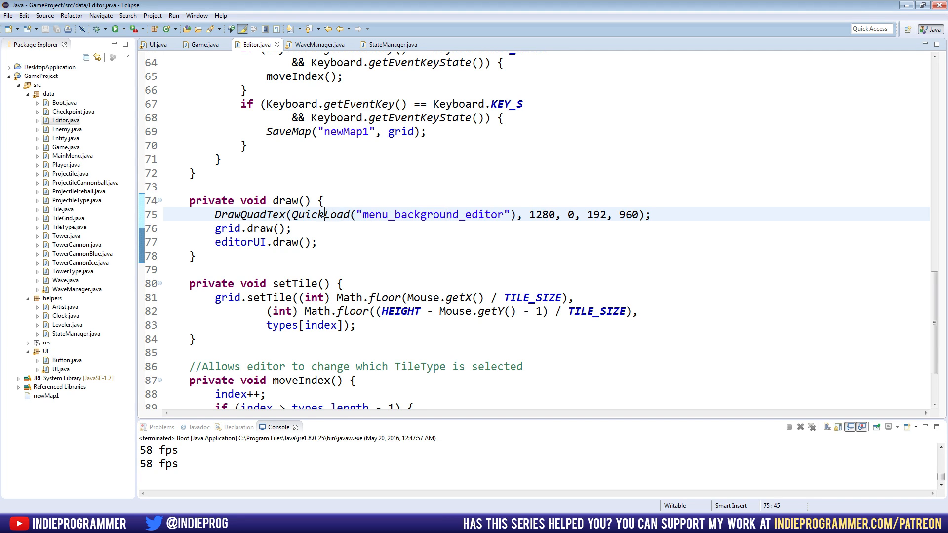
drag(327, 214, 513, 214)
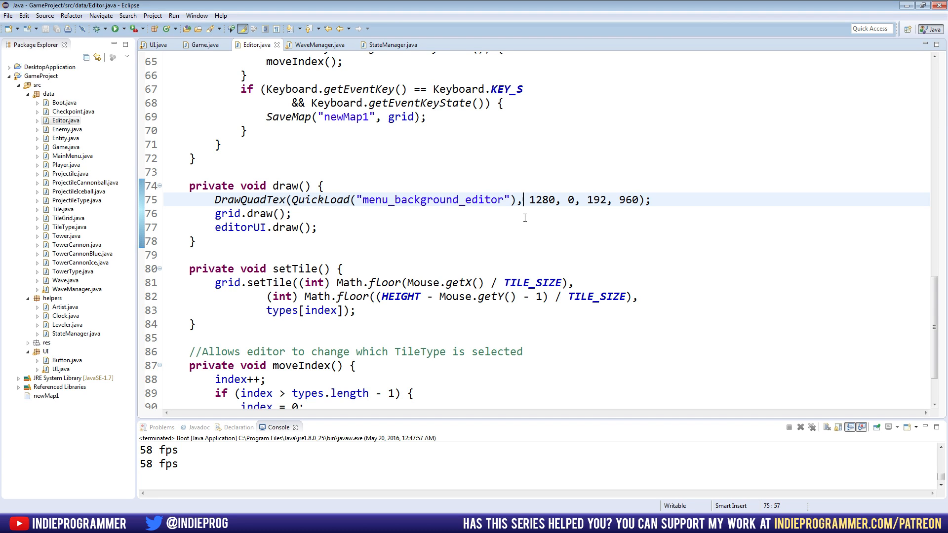
mouse_move(417, 219)
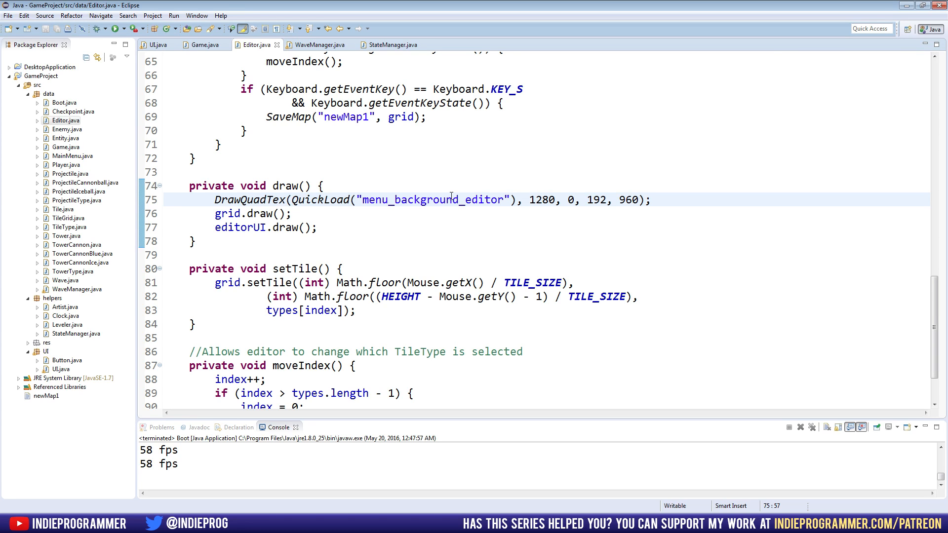
click(382, 200)
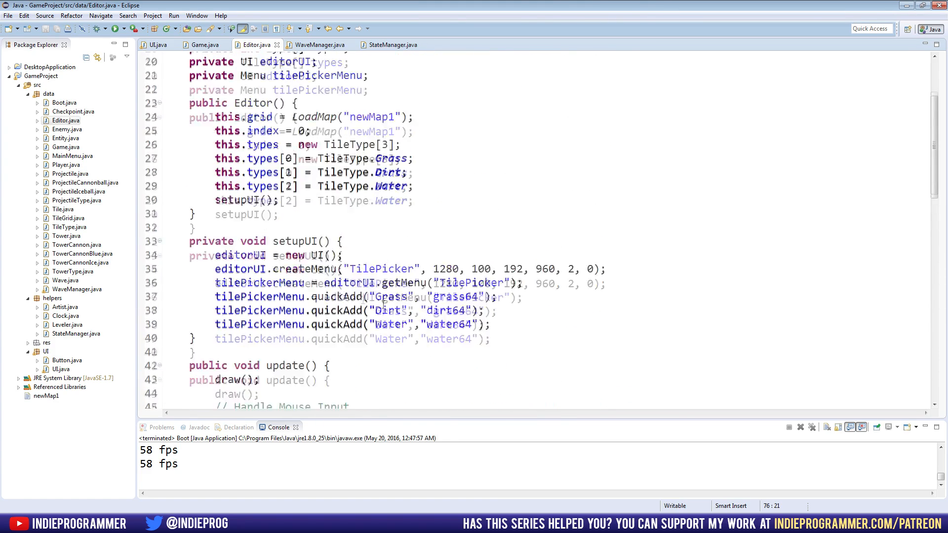
scroll(up, 3)
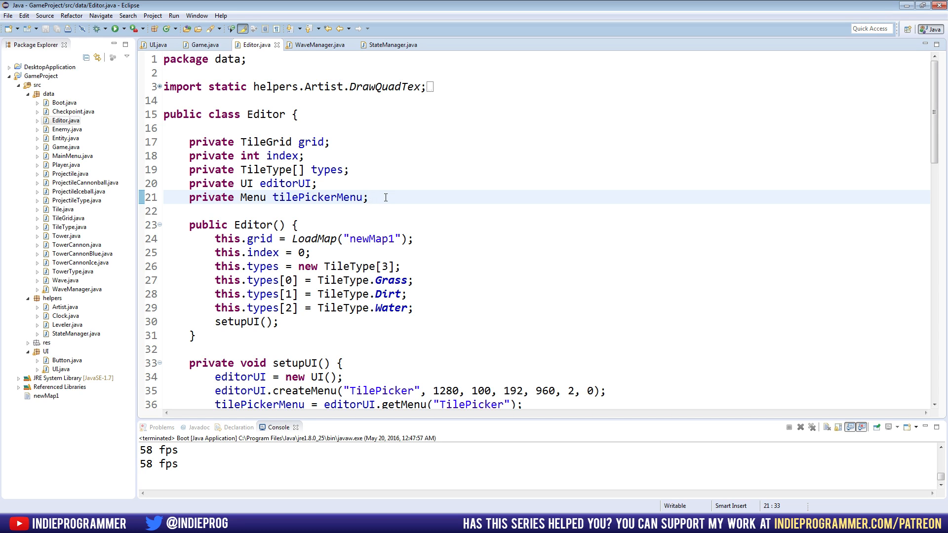
Declare 'private Texture menuBackground' and begin 'this.menuBackground = QuickLoad(' in the constructor.
click(368, 197)
text([rov)
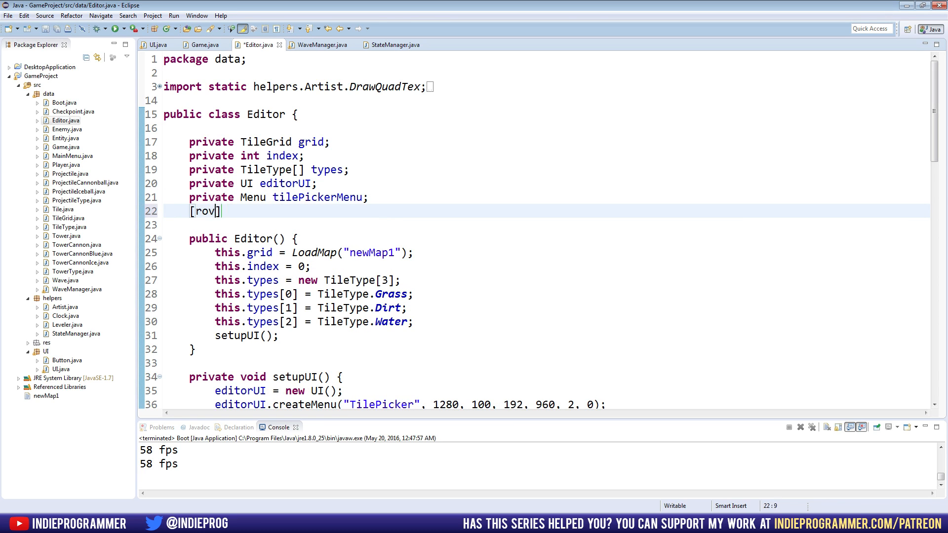
text(privat)
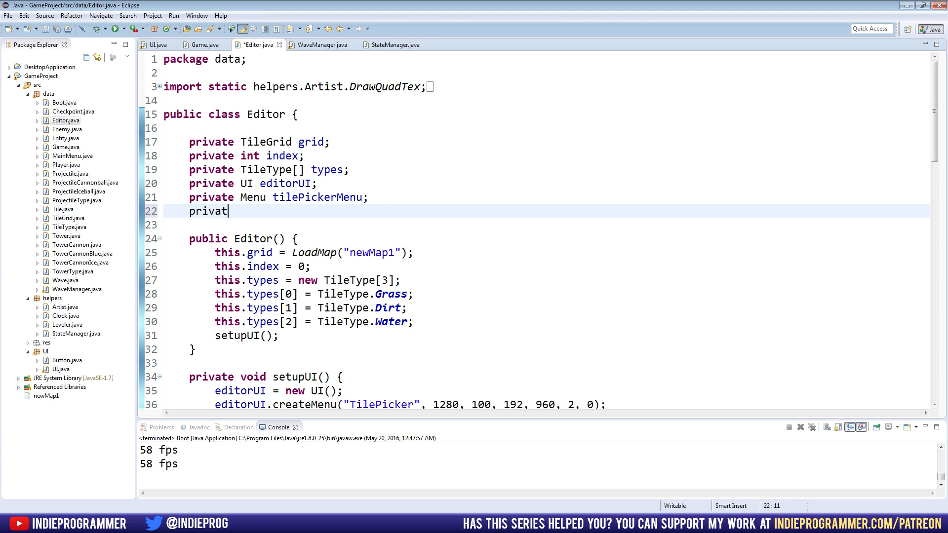
text(e Texture)
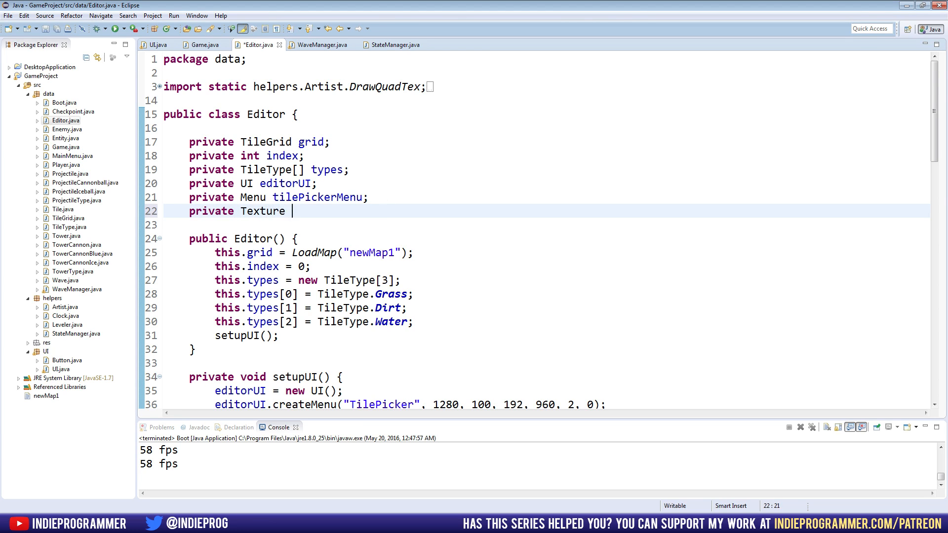
text(menuBackground;)
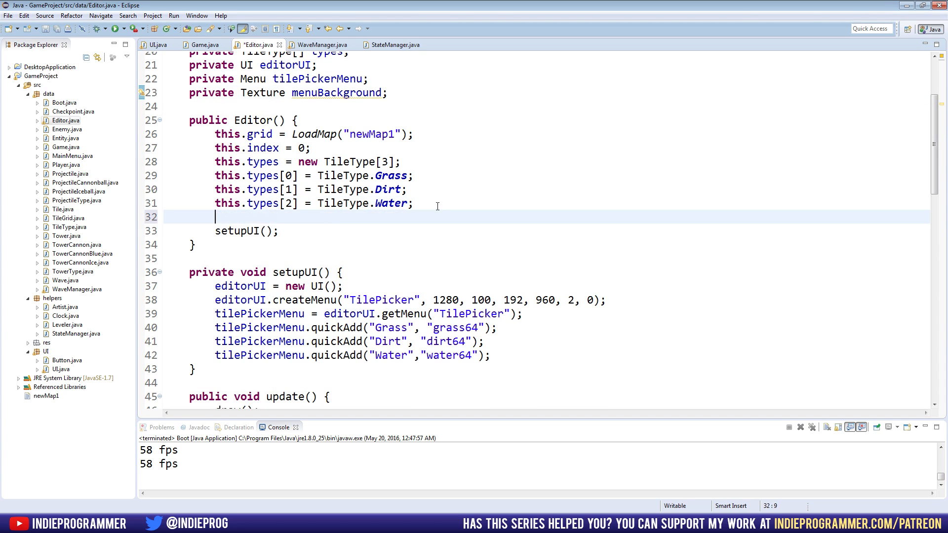
text(this.menu)
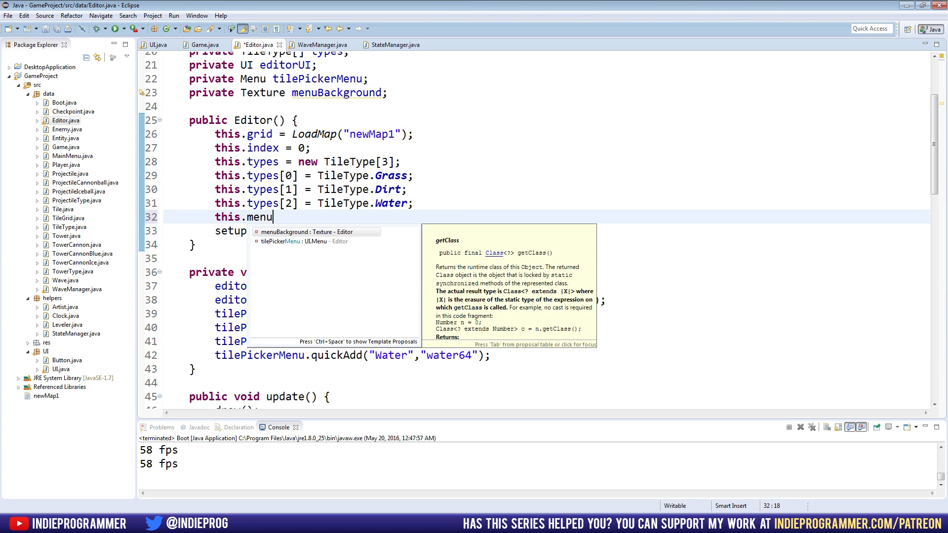
text(Background = QuickLoad()
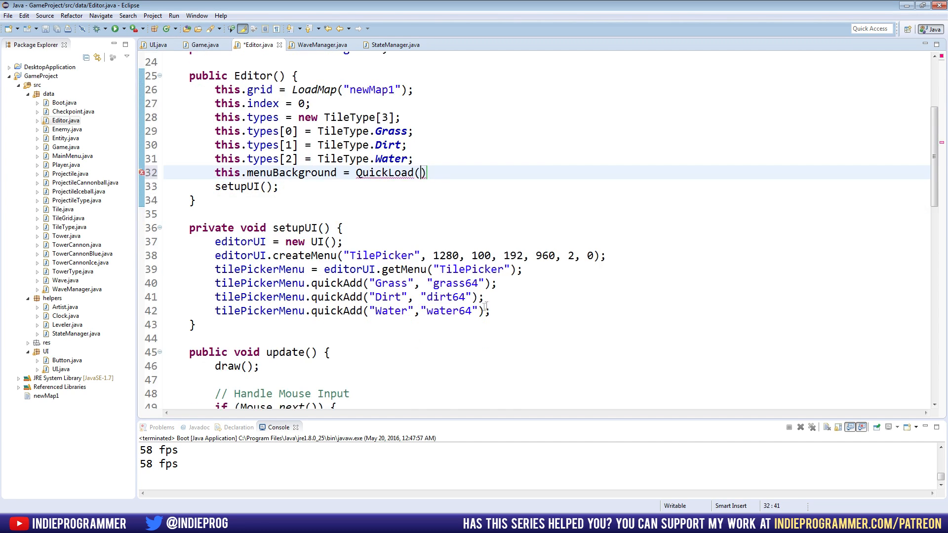
Draw menuBackground in draw() and assign it QuickLoad("menu_background_editor") in the constructor.
scroll(down, 3)
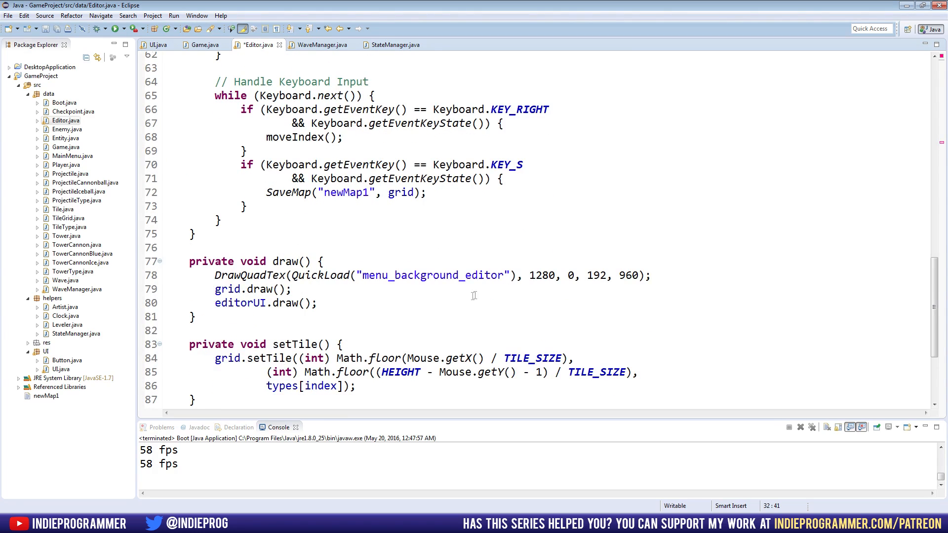
double_click(432, 276)
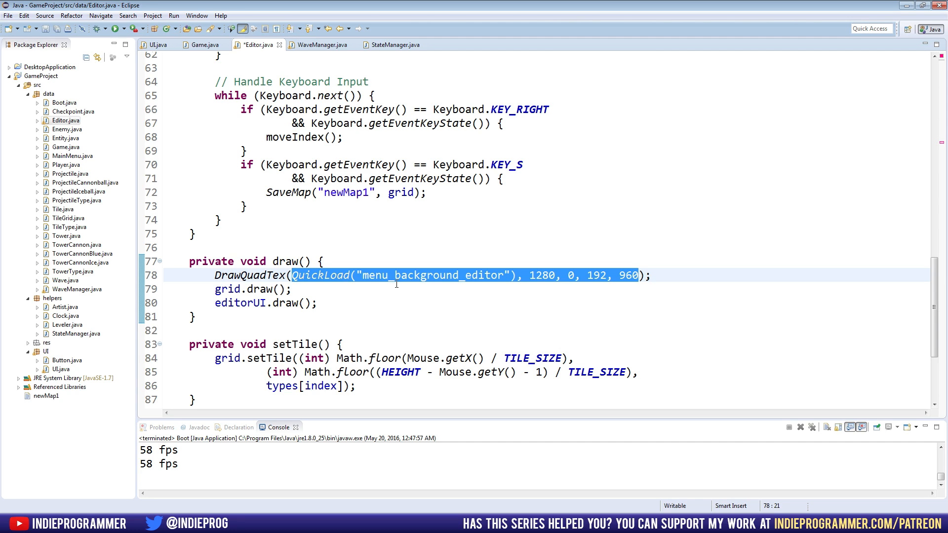
text(menuBackground)
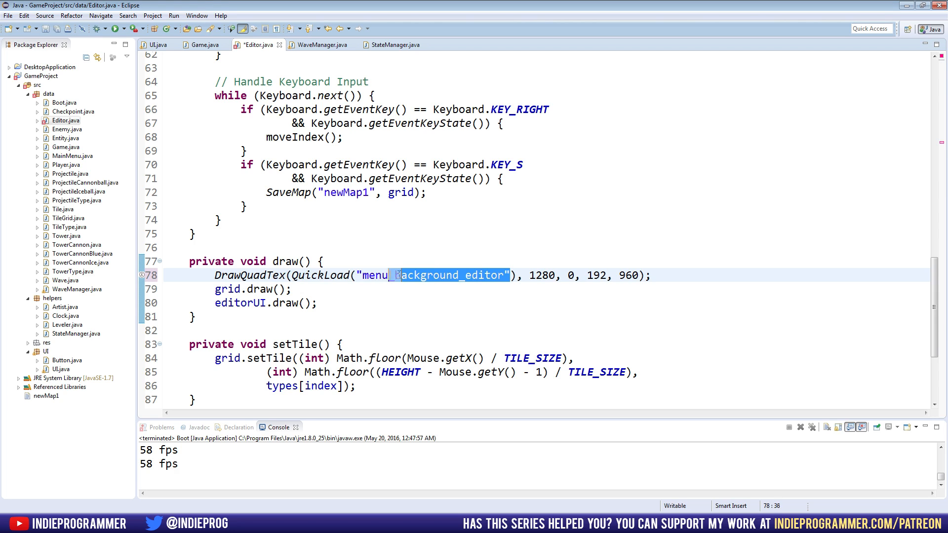
text(menuBackground = QuickLoad()
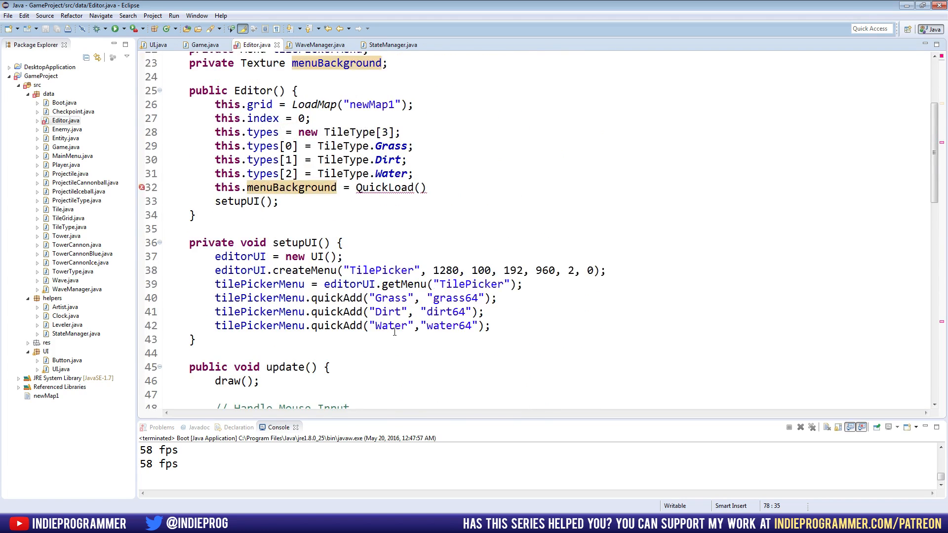
text("menu_background_editor")
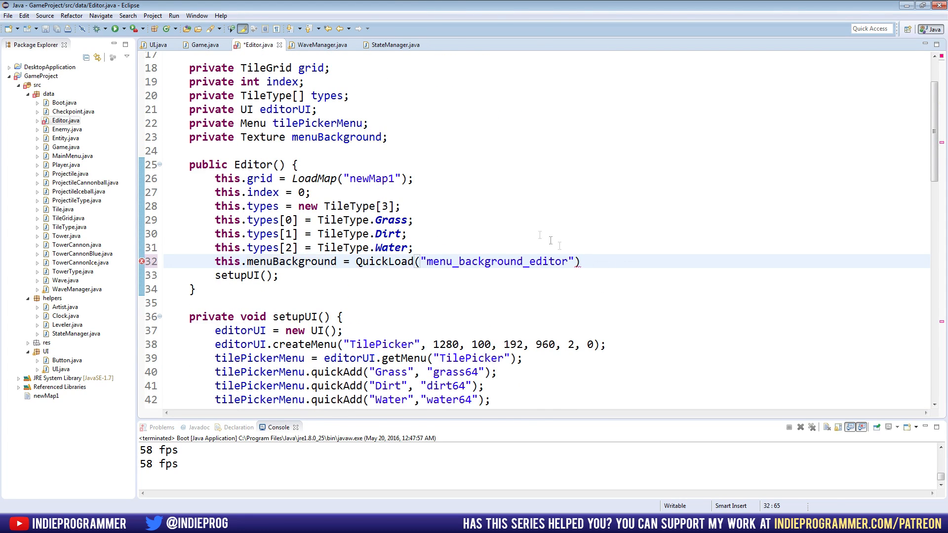
text(;)
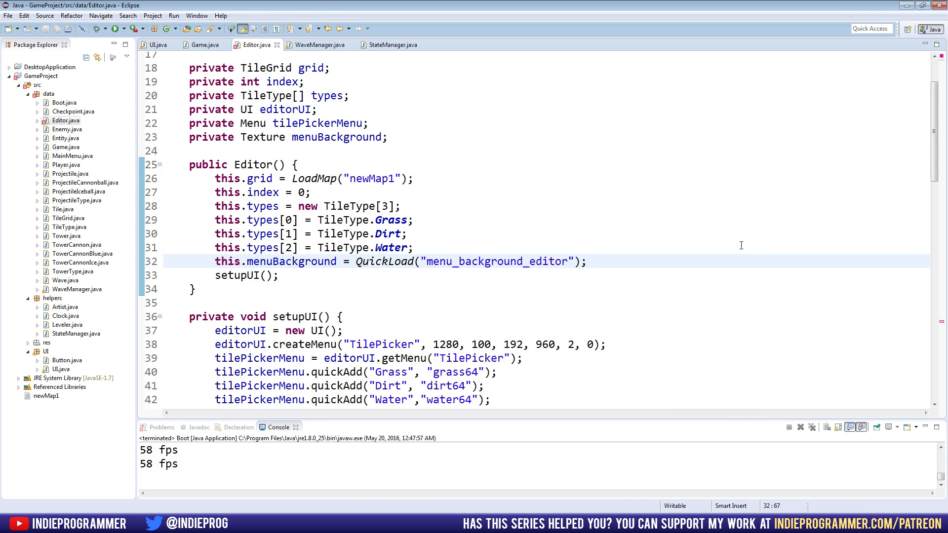
scroll(down, 3)
text(DrawQuadTex(menuBackground), 1280, 0, 192, 960);)
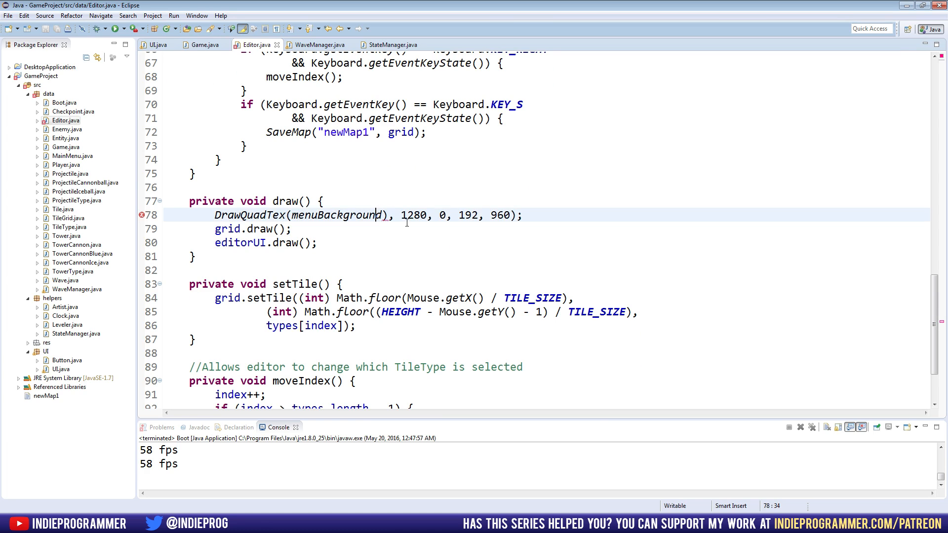
double_click(336, 215)
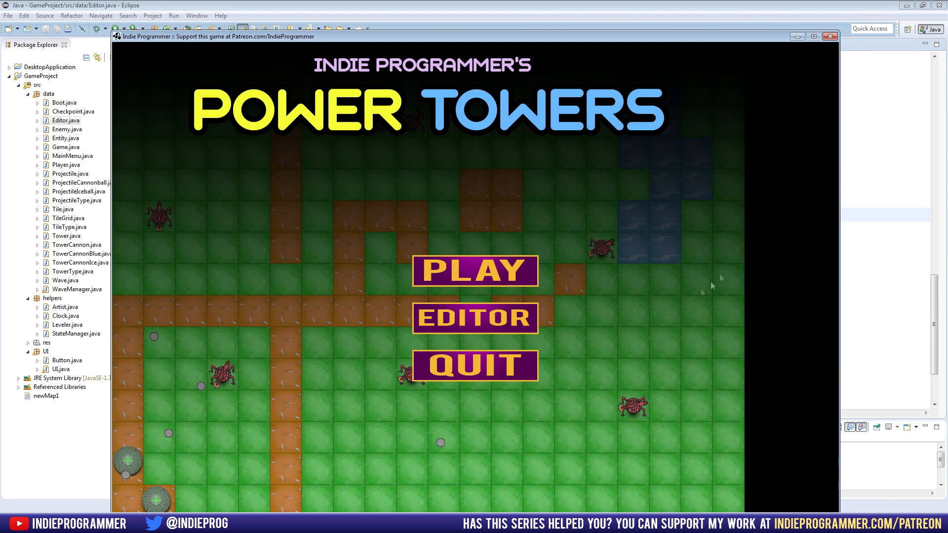
Open the Power Towers tile editor via EDITOR on the main menu.
click(475, 318)
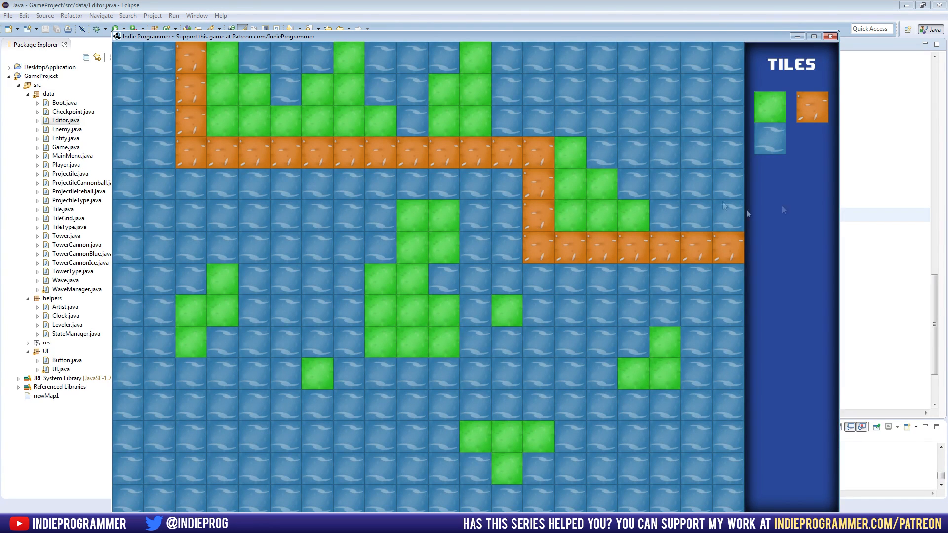
mouse_move(716, 170)
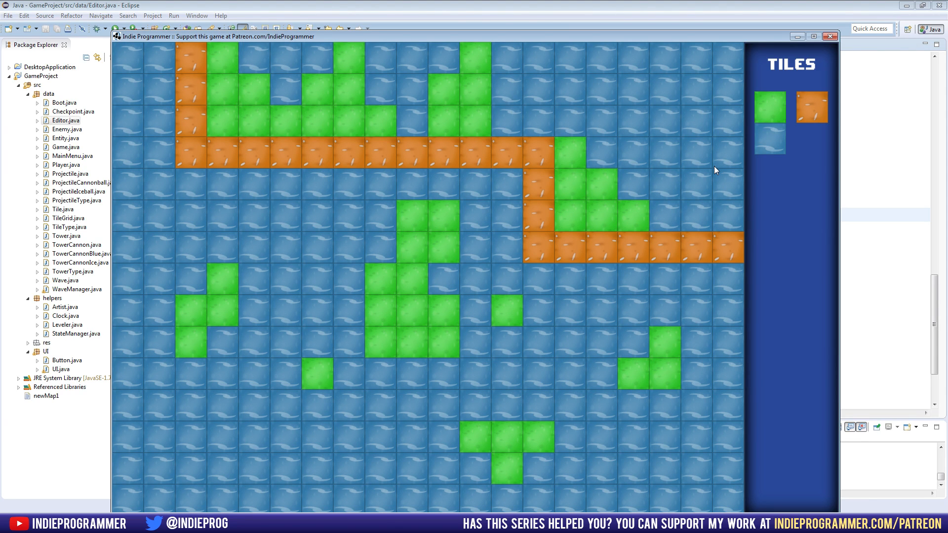
mouse_move(852, 45)
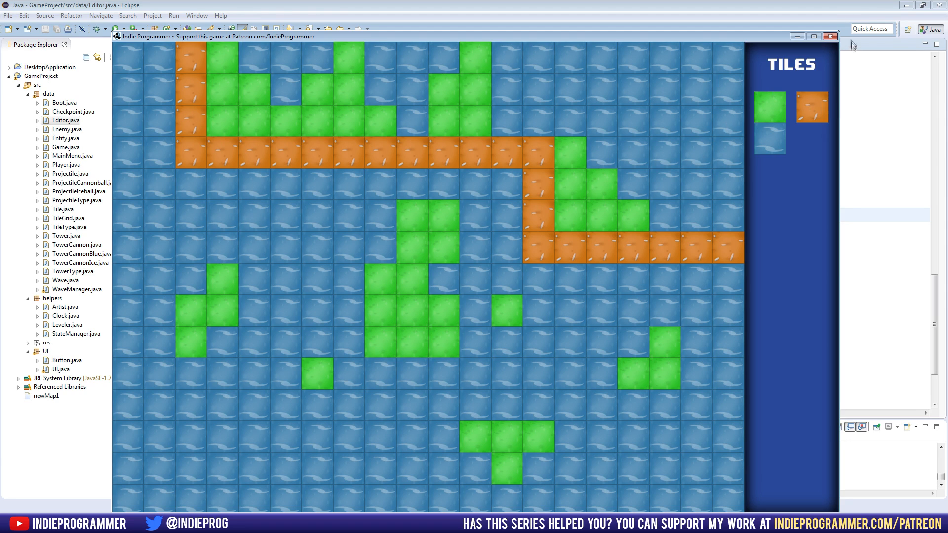
Close the game and declare 'private Texture menuBackground;' in Game.java.
click(829, 35)
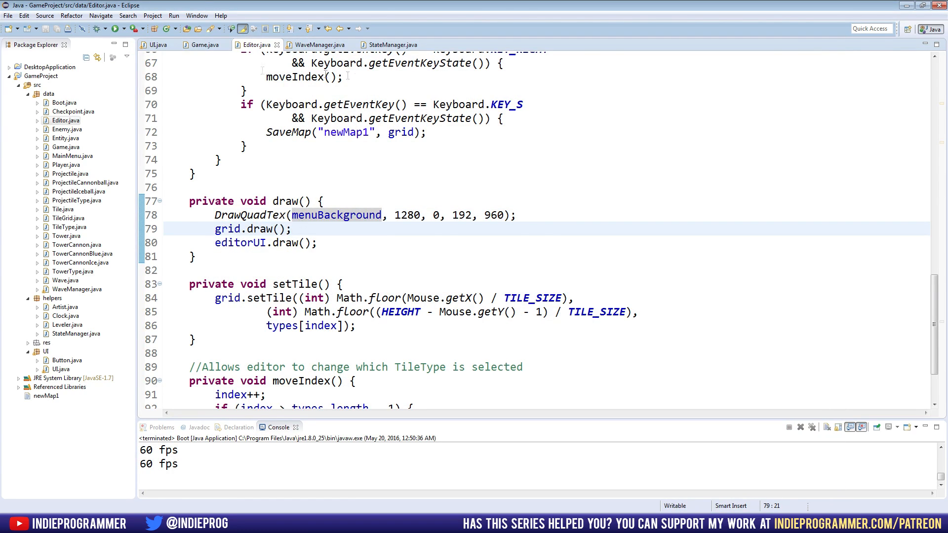
click(205, 44)
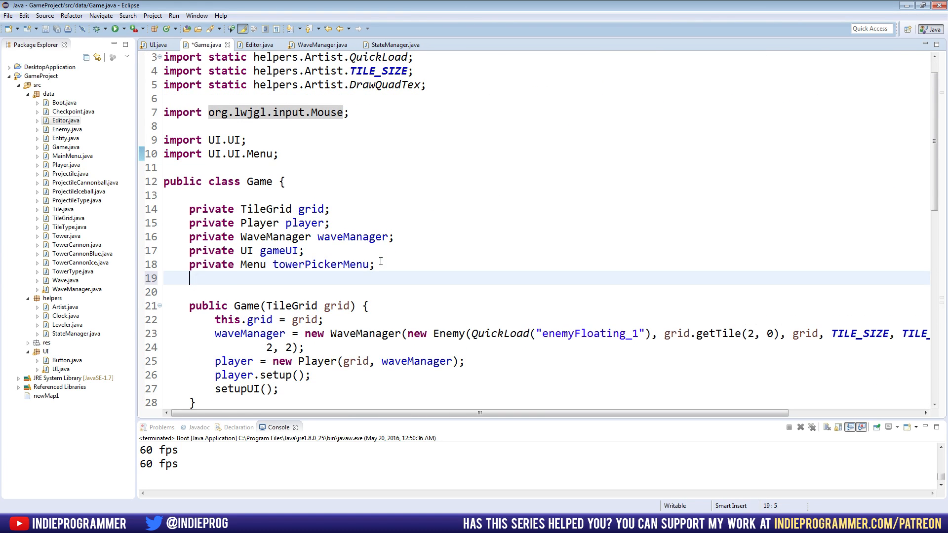
text(private Textur)
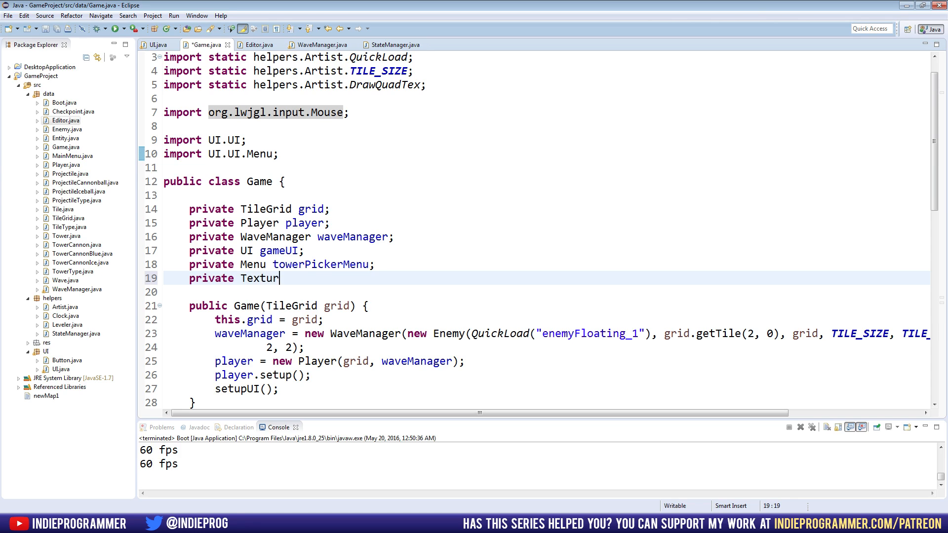
text(e menuBack)
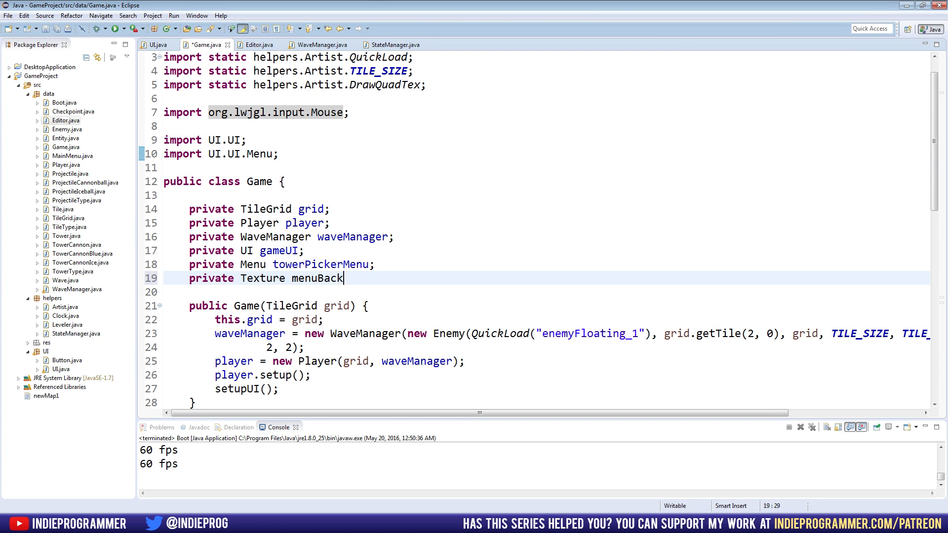
text(ground;)
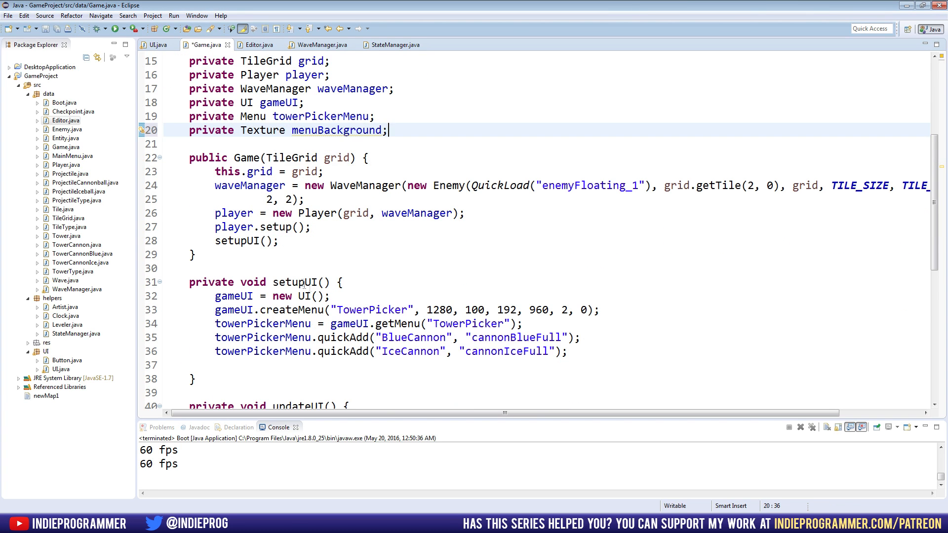
Assign menuBackground = QuickLoad("menu_background2") in the Game constructor.
text(this.)
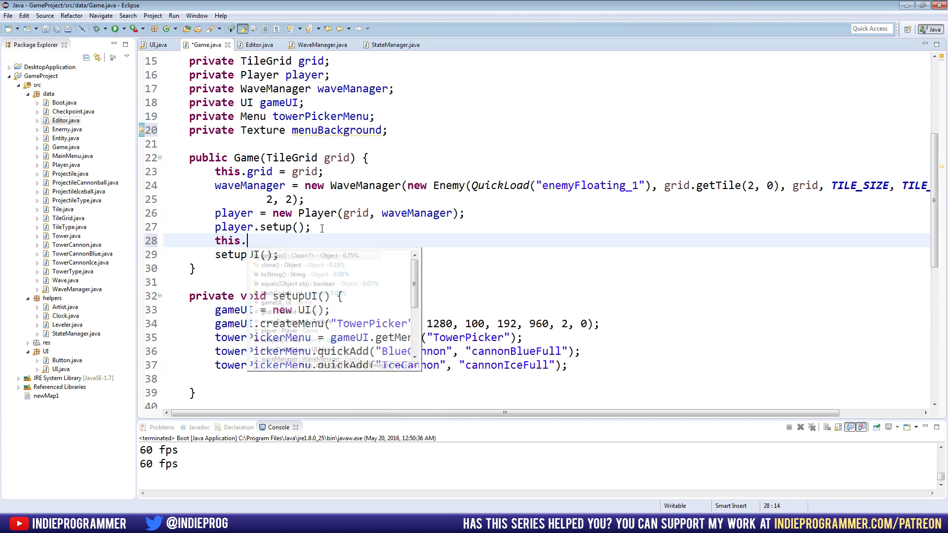
text(menuBackground)
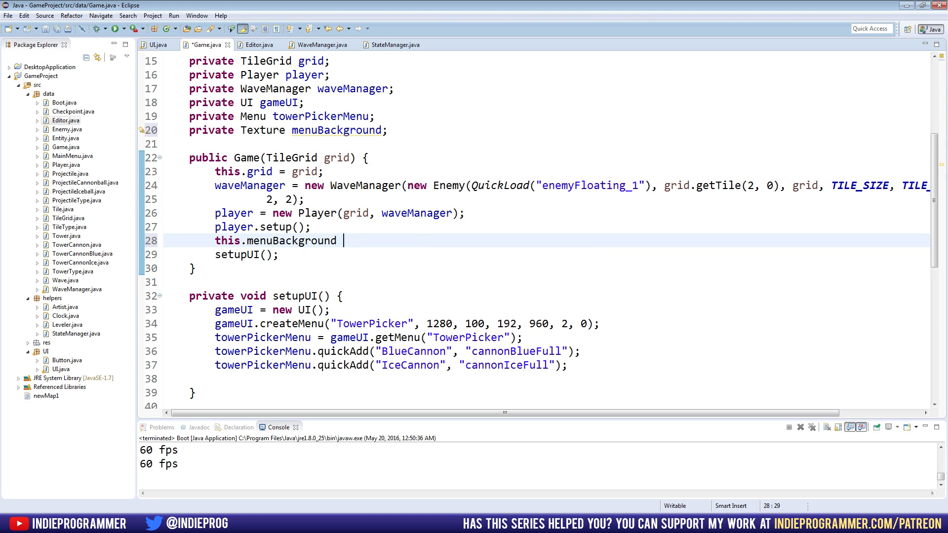
text(= QuickLoad())
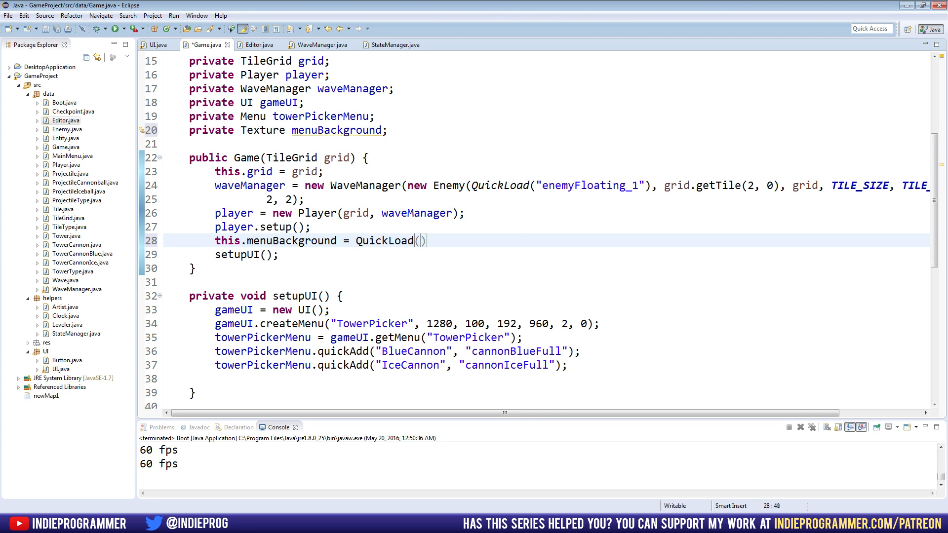
text("menu_background2")
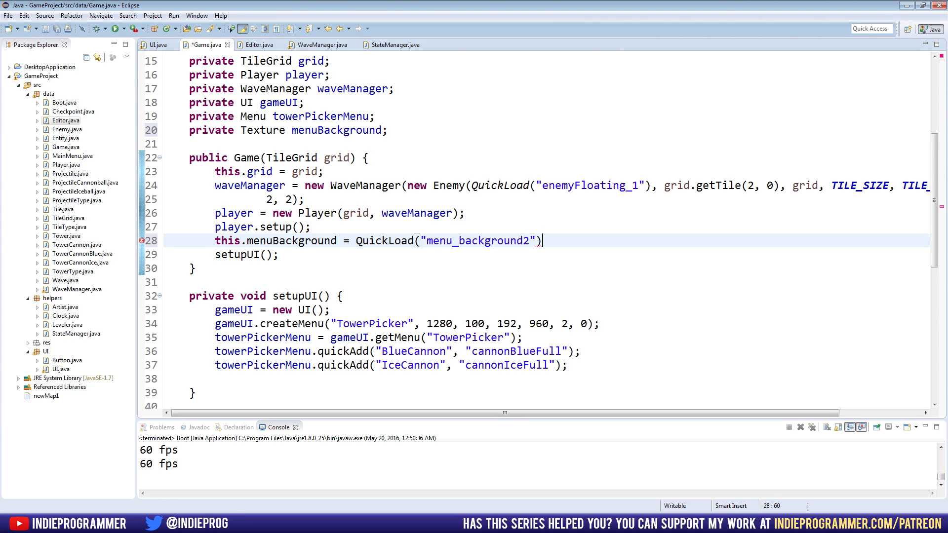
Replace the QuickLoad("menu_background2") argument in update() with menuBackground.
scroll(down, 3)
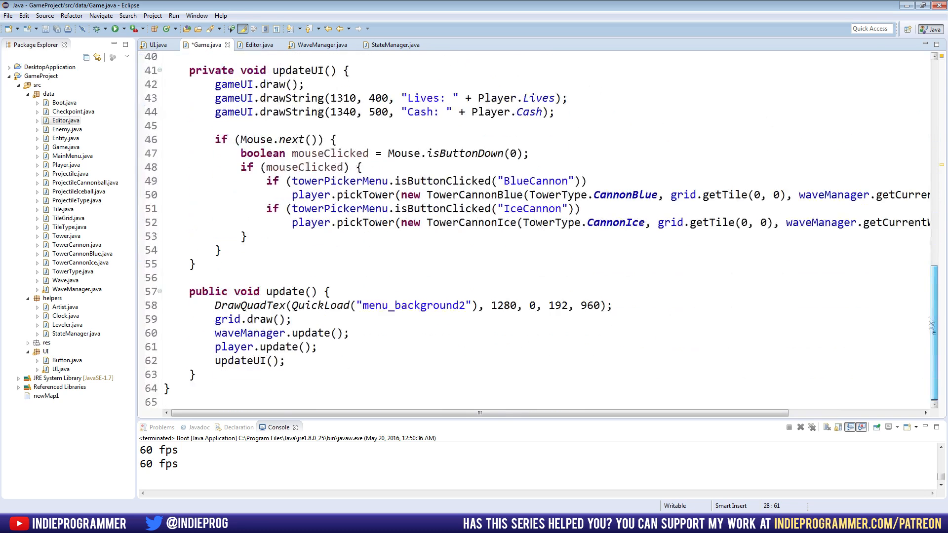
double_click(450, 305)
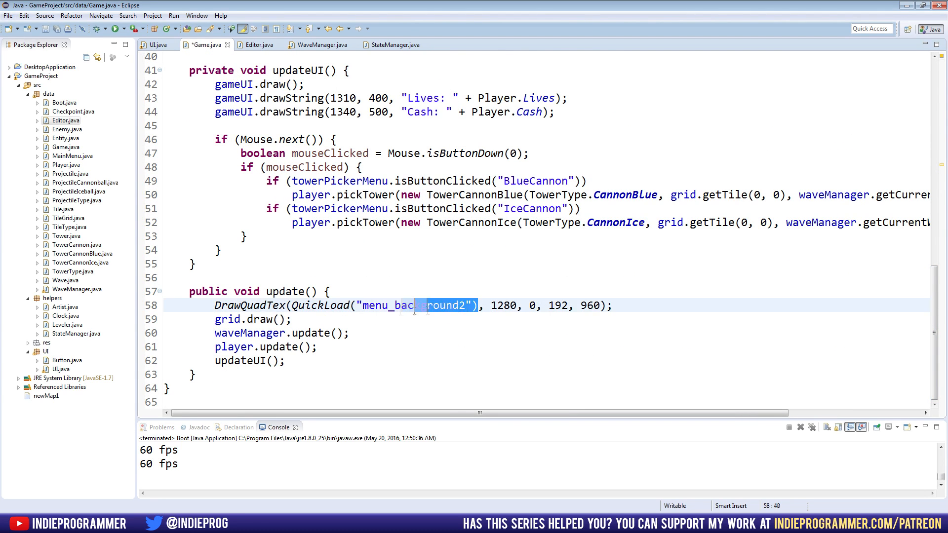
text(menuB)
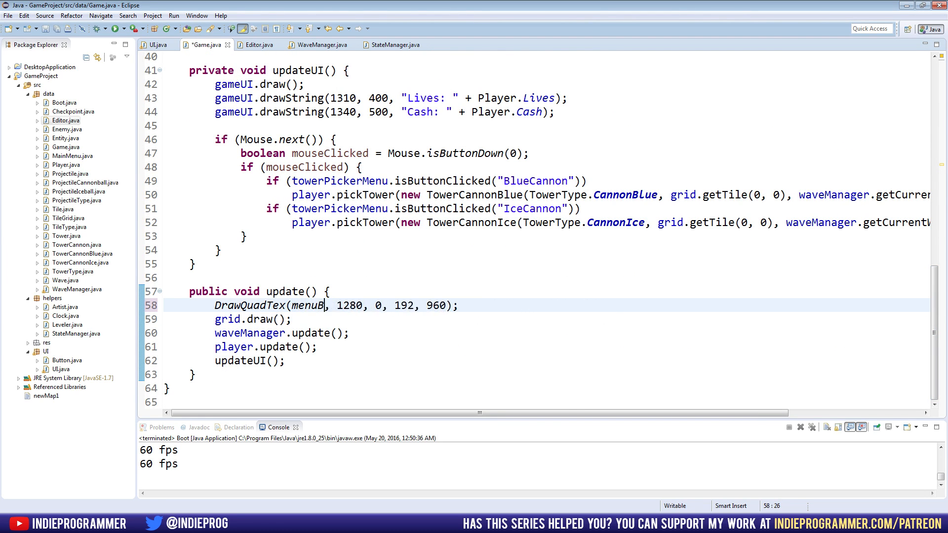
text(ackground)
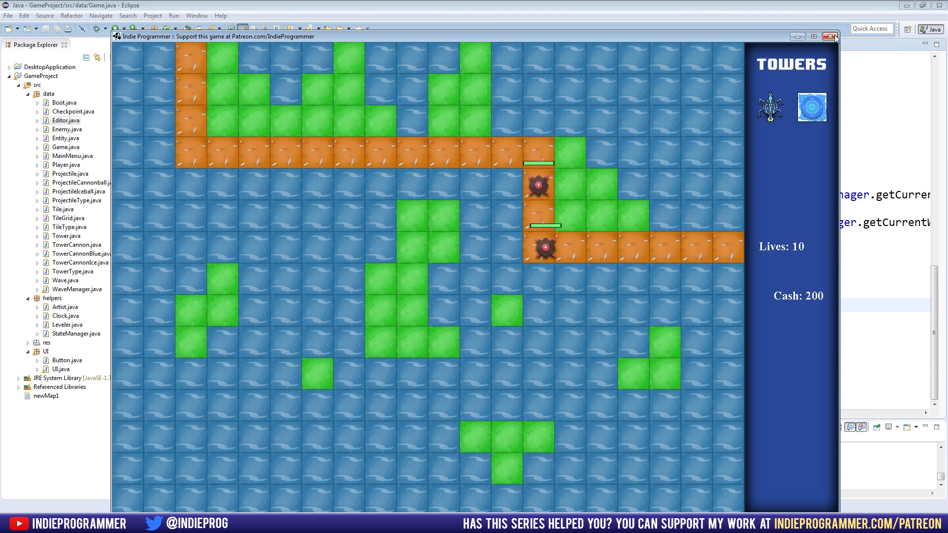
Close the running Power Towers window and click back into Game.java.
click(830, 35)
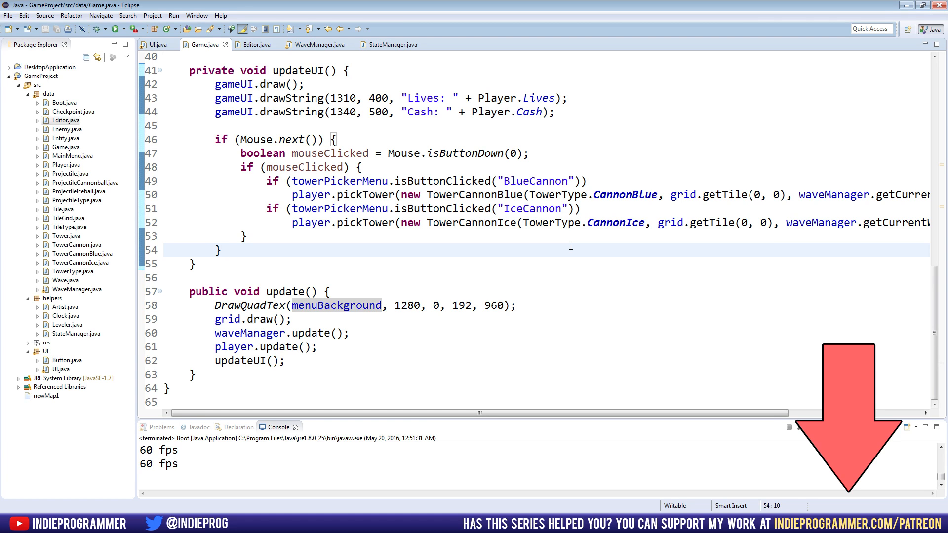
click(222, 250)
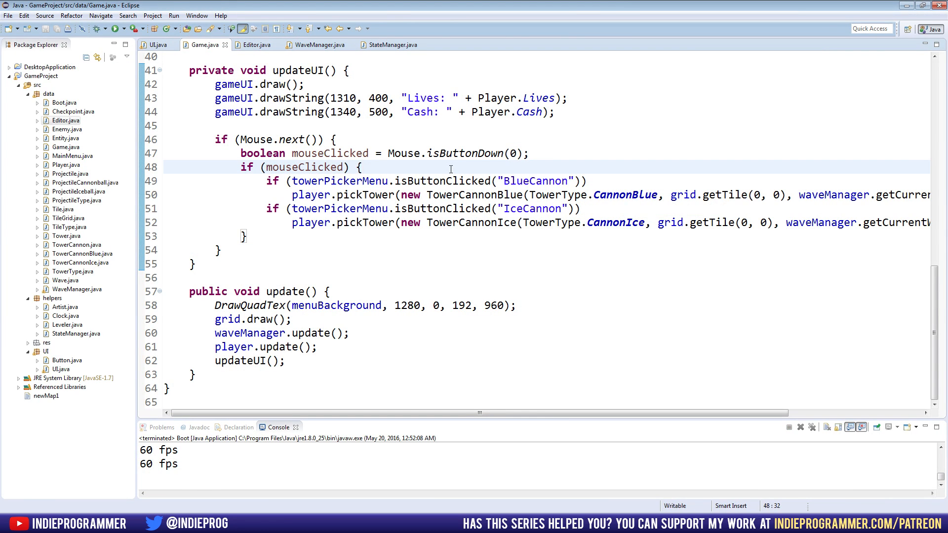
In updateUI, add gameUI.drawString at x 1340 with "Wave " + waveManager.ge.
click(362, 167)
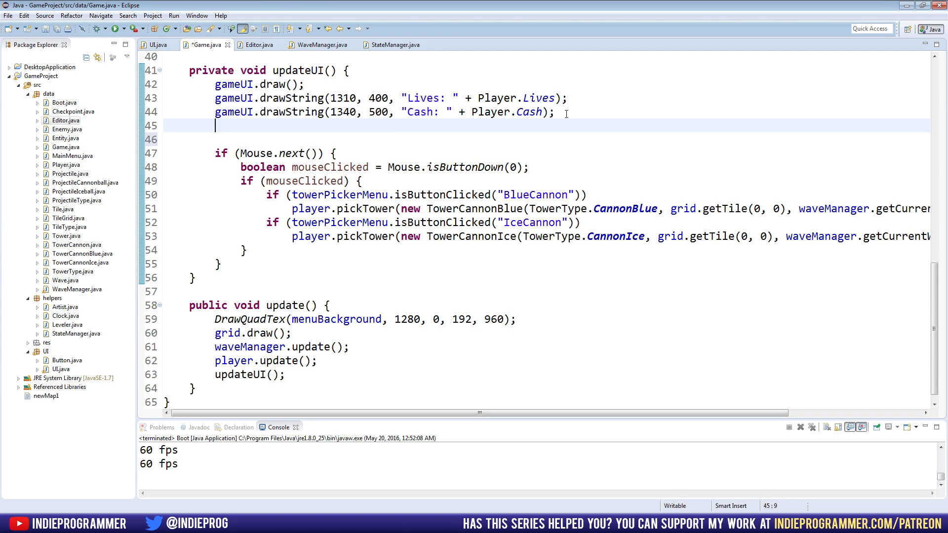
text(gameUI.)
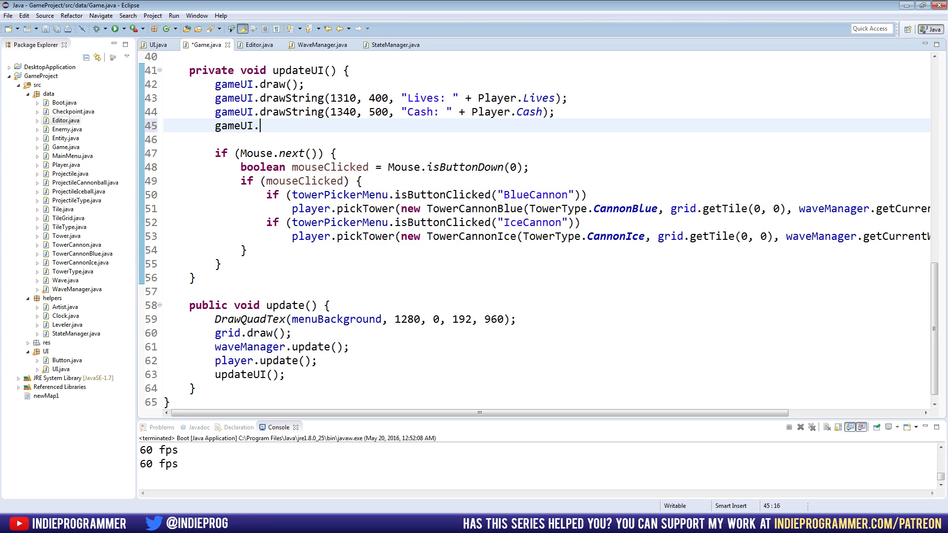
text(drawString(x, y, text);)
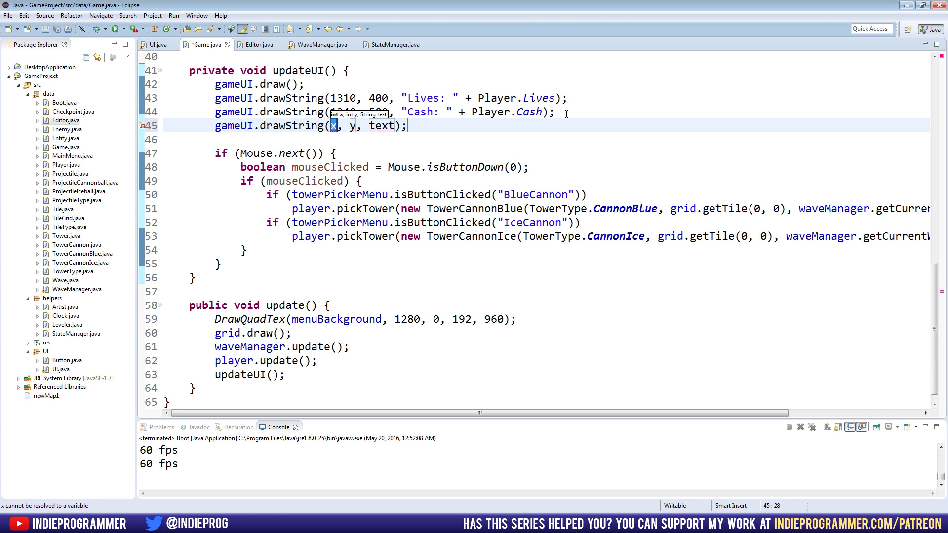
text(1)
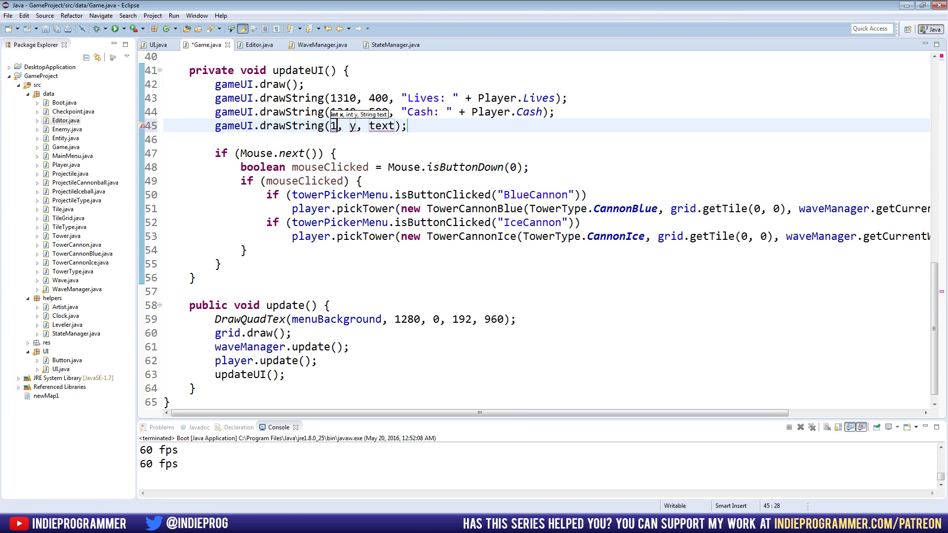
text(4)
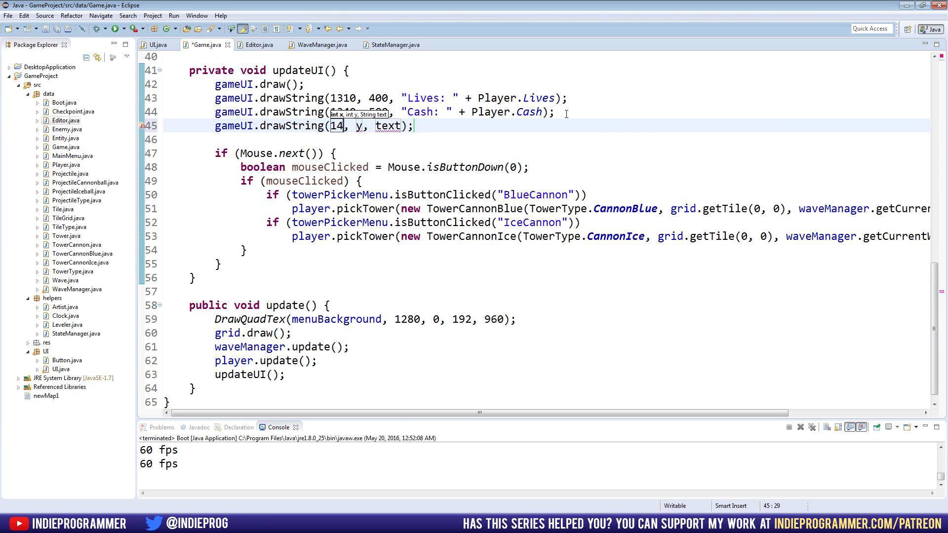
key(BackSpace)
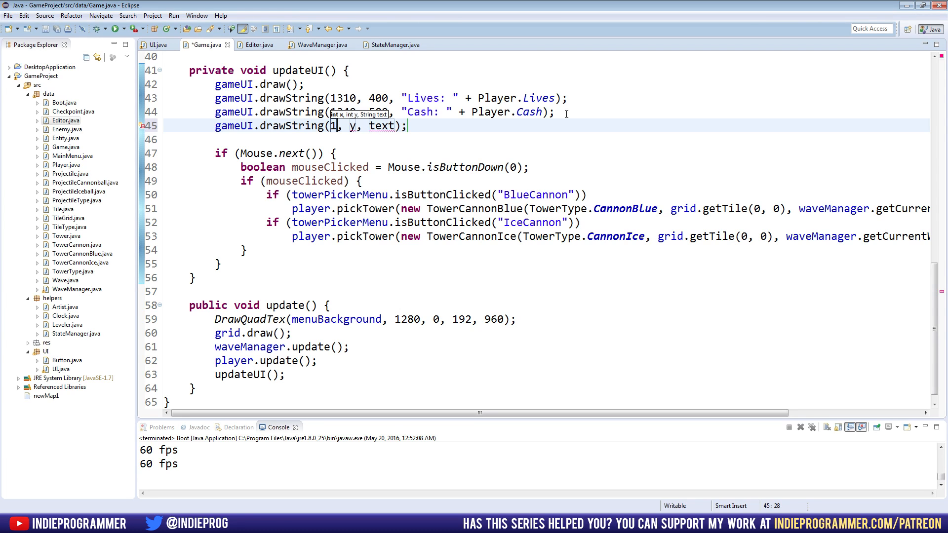
text(340)
click(354, 126)
text(600)
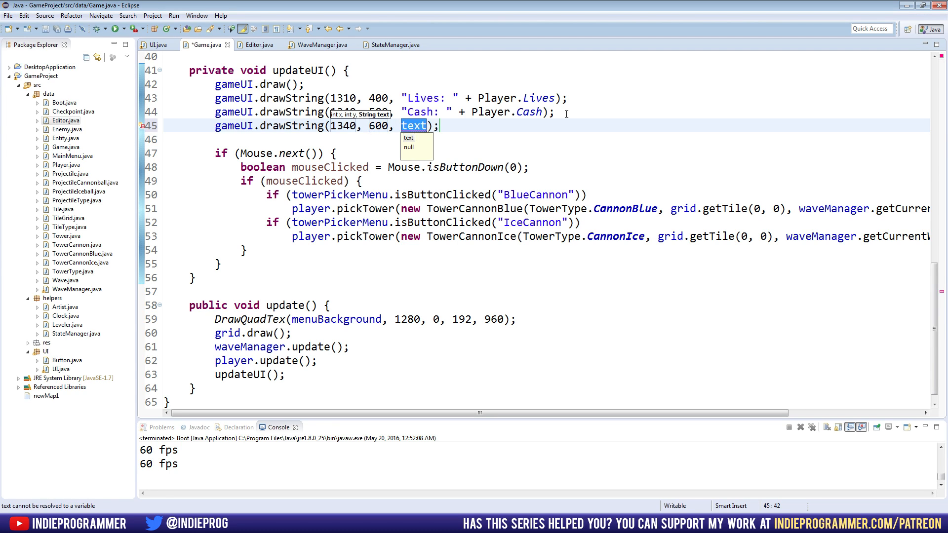
text("Wave " +)
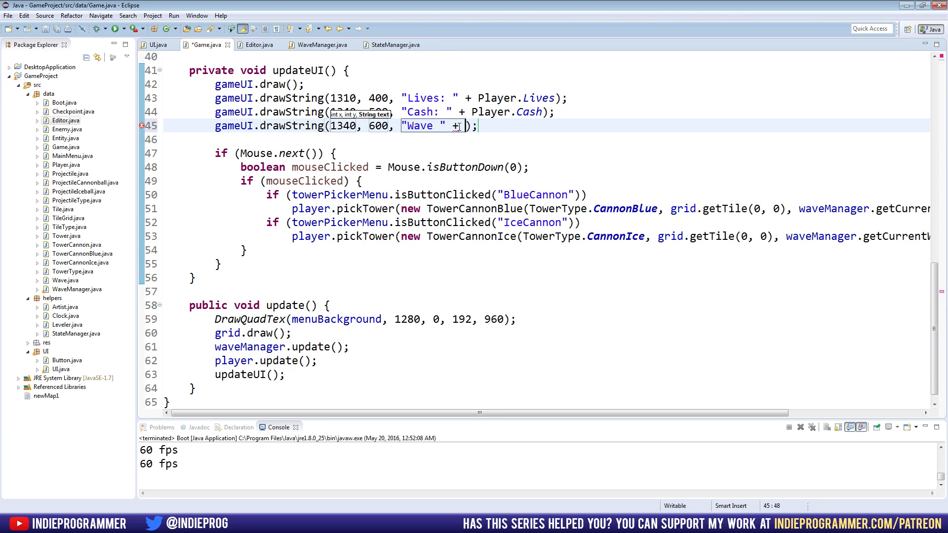
text(w)
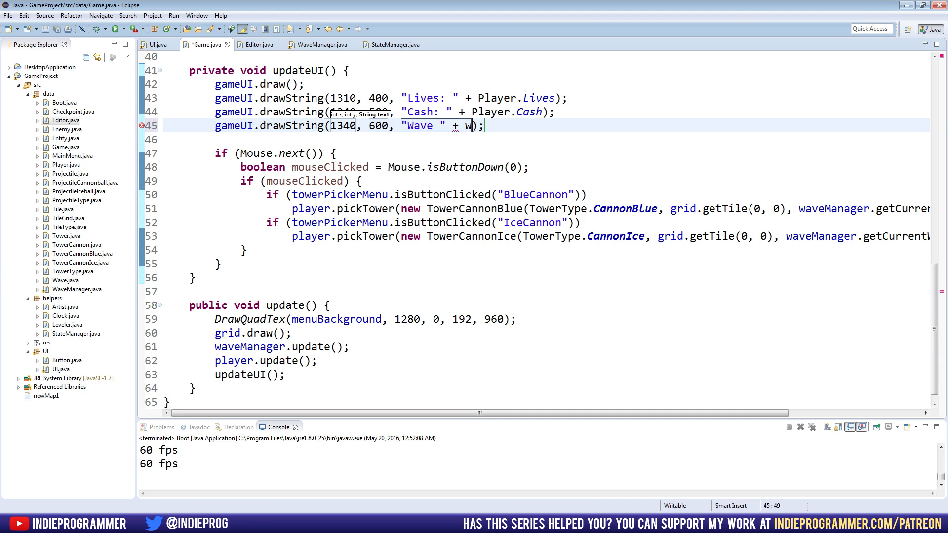
text(aveManager.)
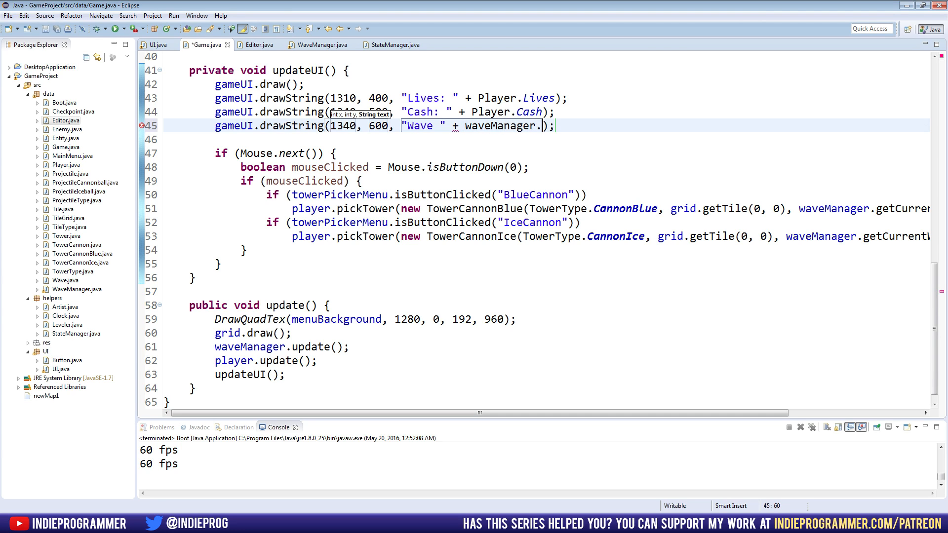
text(ge)
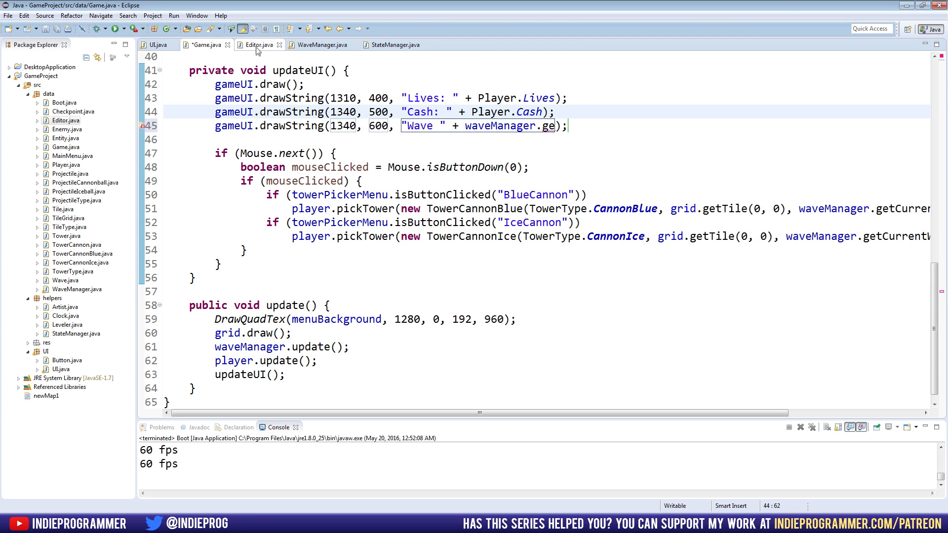
In WaveManager.java, add a public int getWaveNumber() method below getCurrentWave.
click(323, 44)
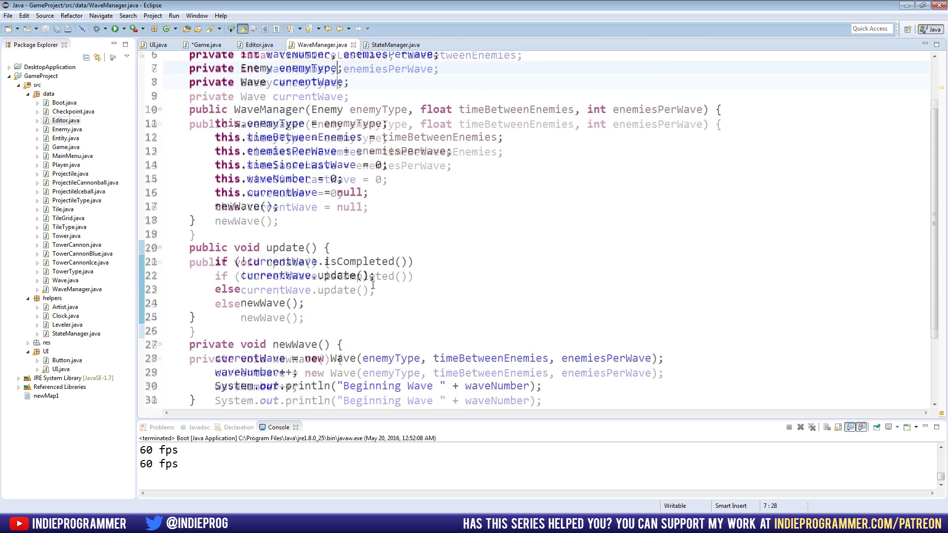
scroll(down, 3)
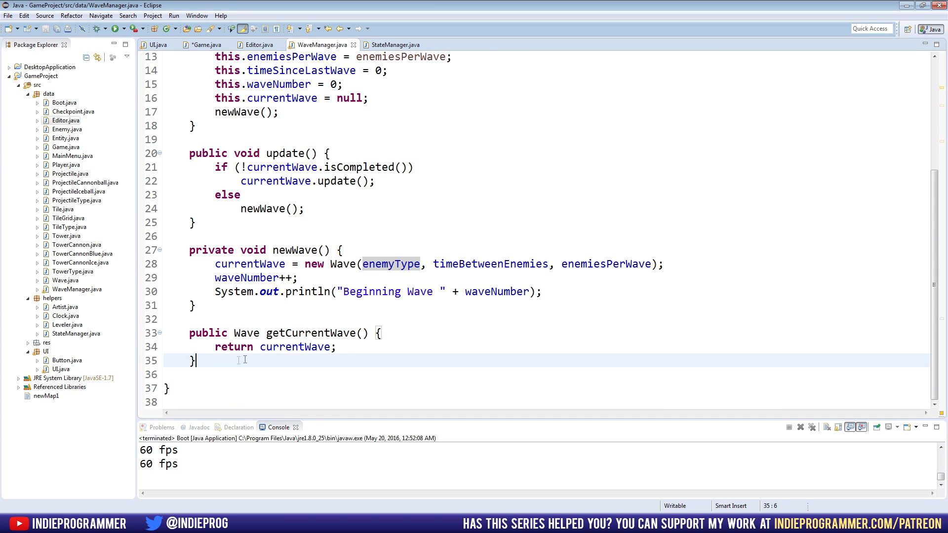
text(publi)
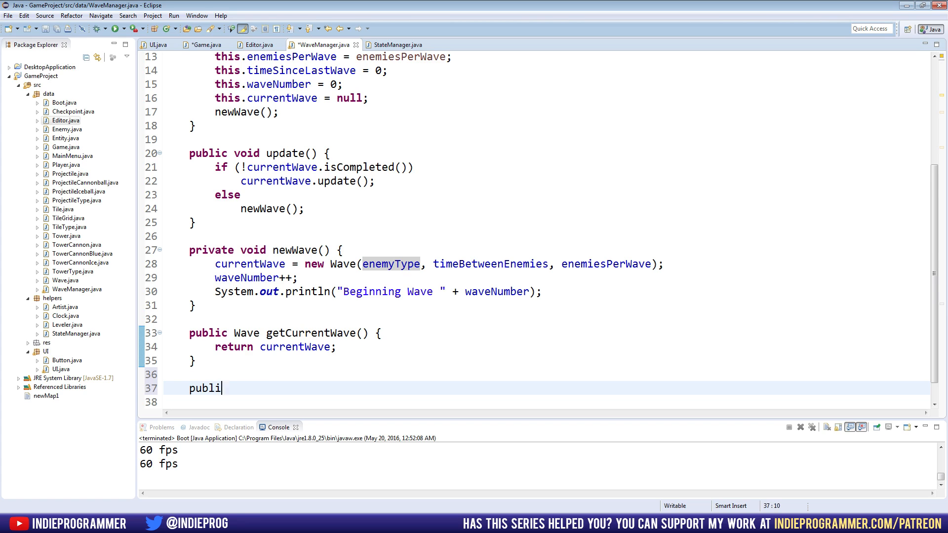
text(c int get)
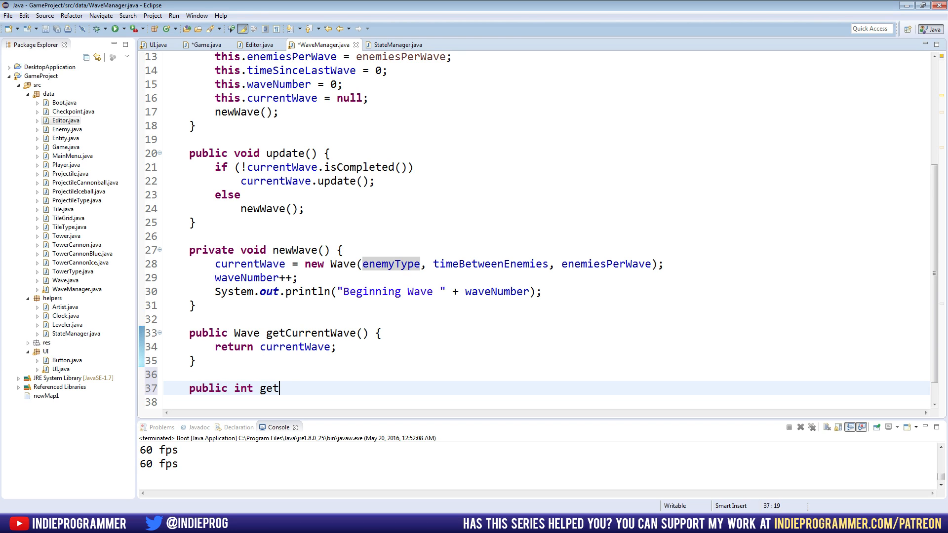
text(WaveNumber())
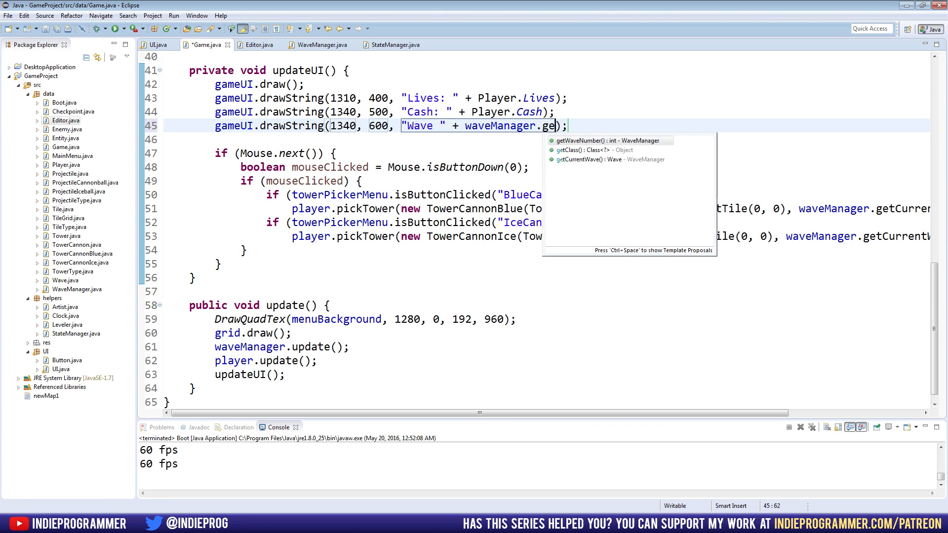
Complete the Wave label with getWaveNumber() and move the Lives text to 1320, 700.
click(609, 141)
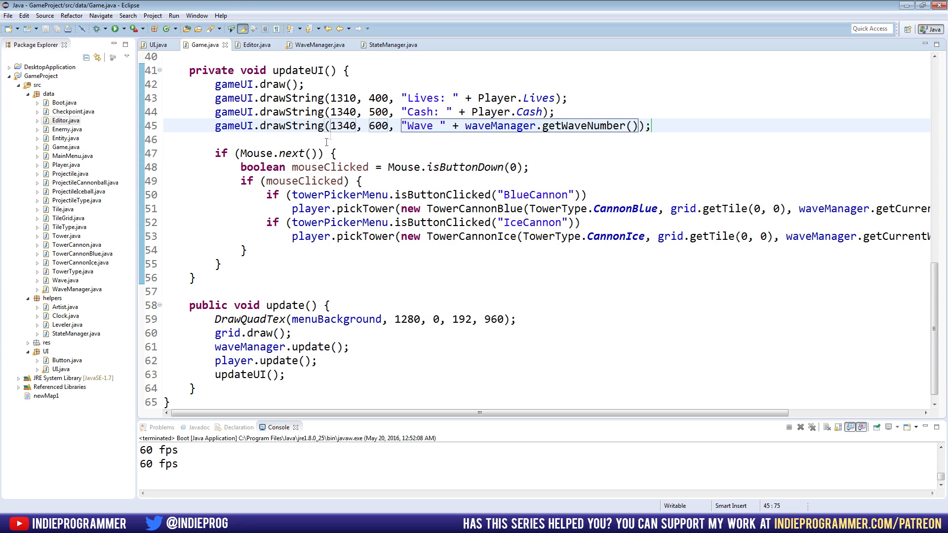
click(357, 98)
text(2)
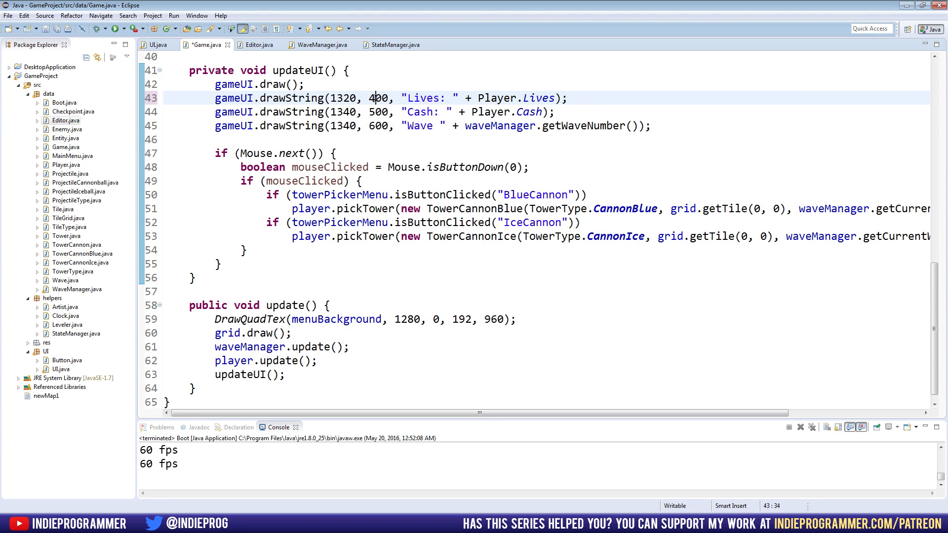
text(700)
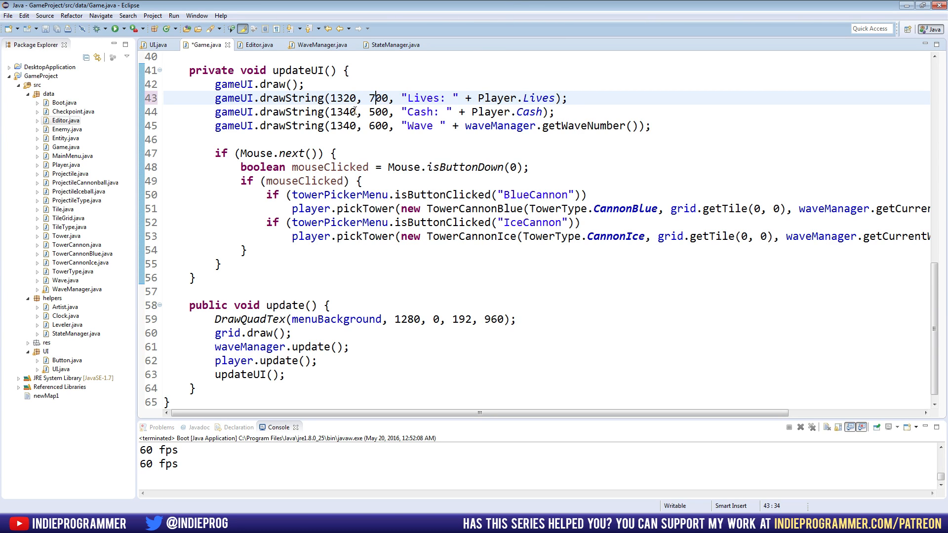
click(351, 112)
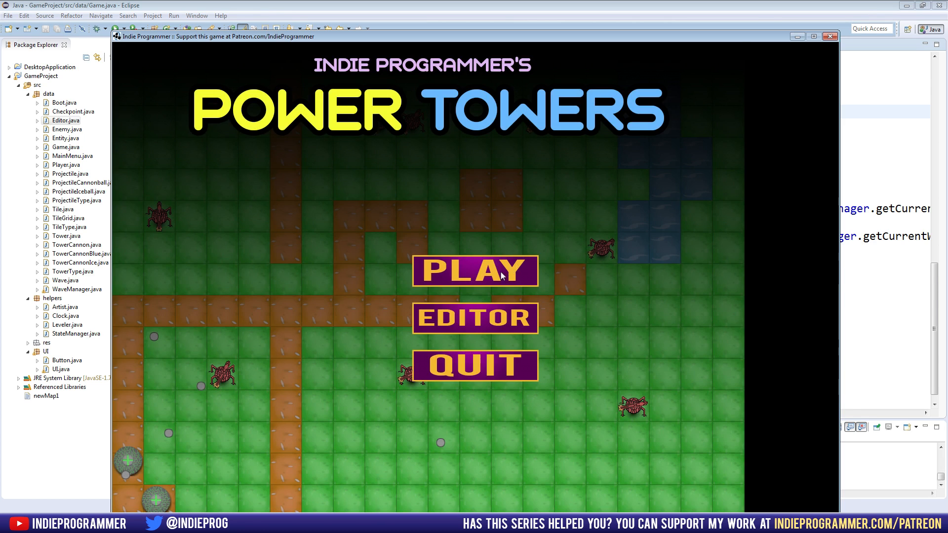
Start a new game, place an ice tower while watching the side panel, then close the game.
click(475, 270)
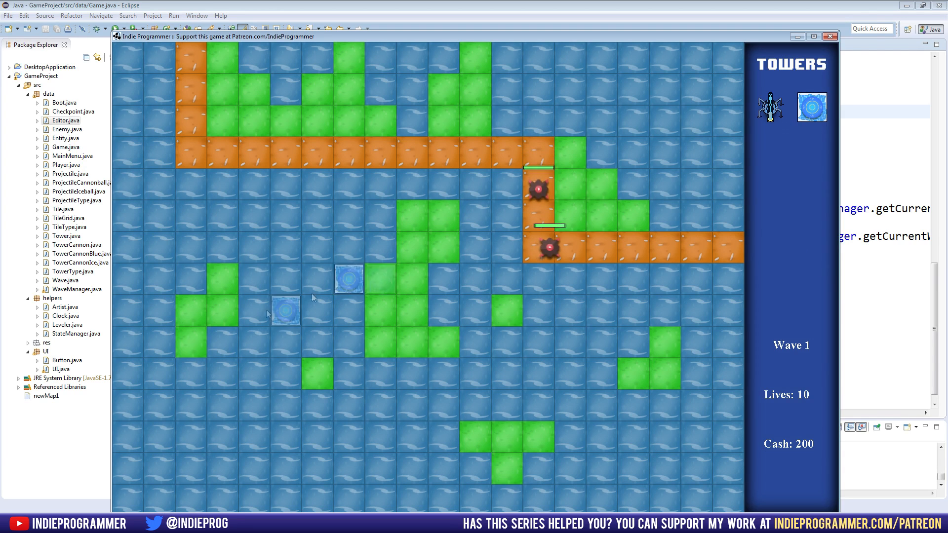
click(223, 279)
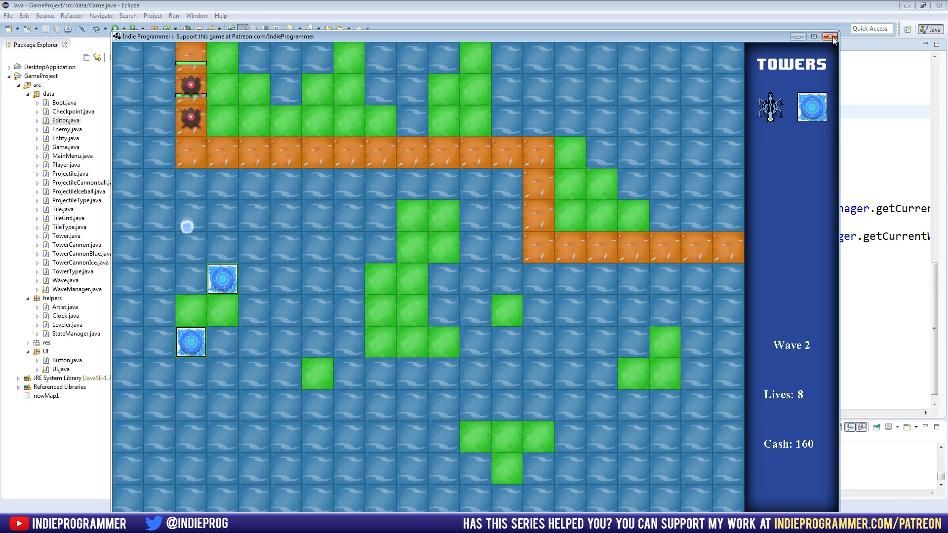
click(829, 35)
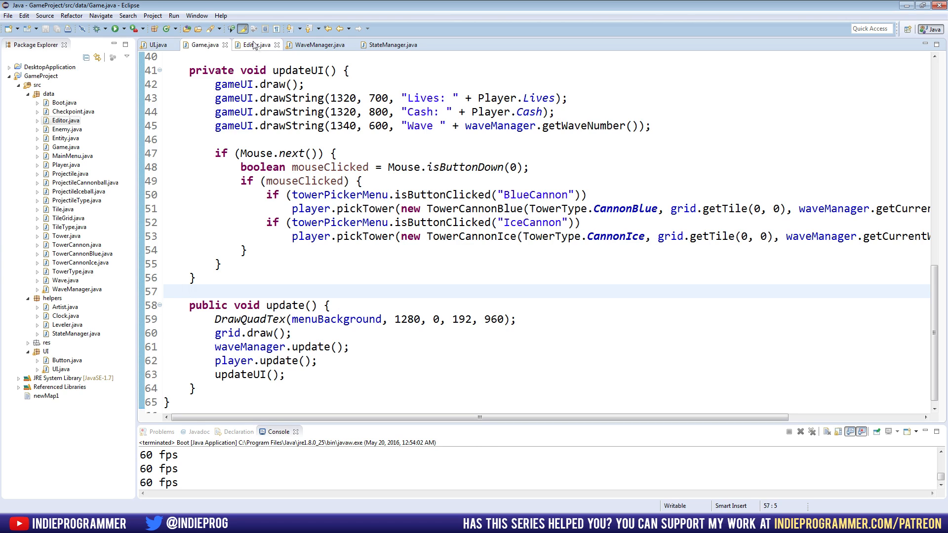
Move the framesInLastSecond fps println into StateManager's once-per-second if block.
click(391, 44)
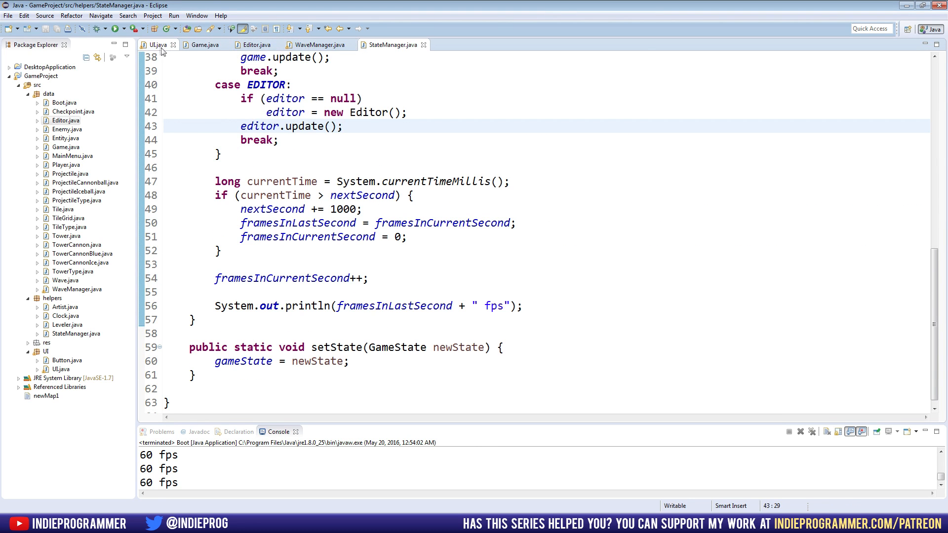
click(157, 44)
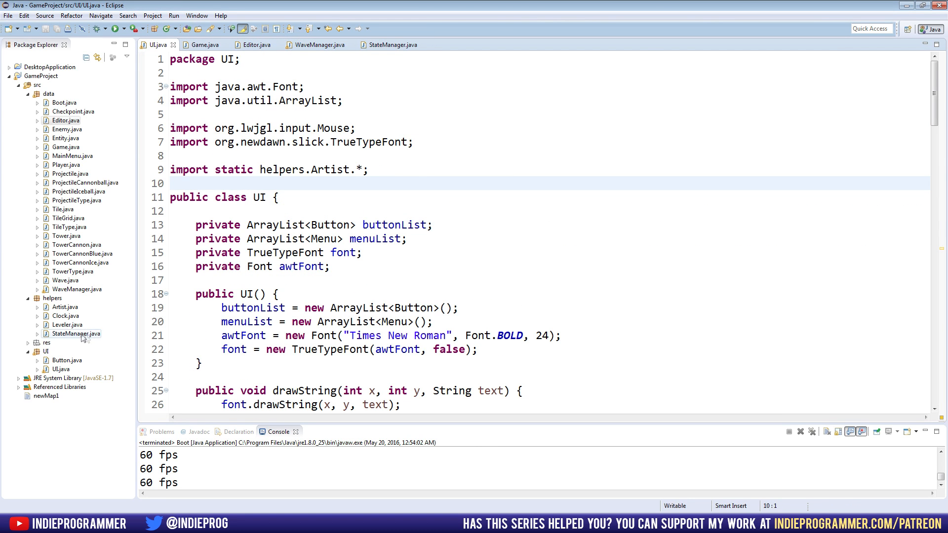
click(392, 44)
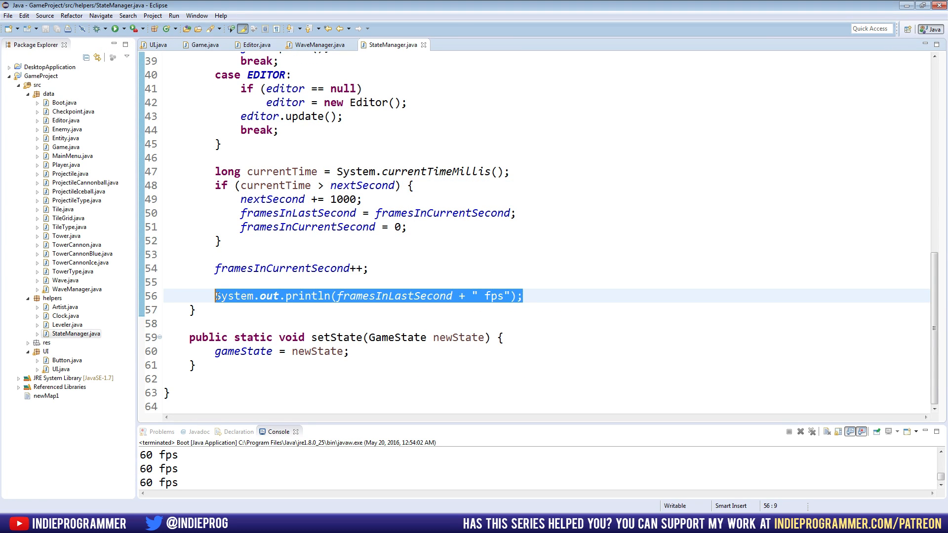
key(Delete)
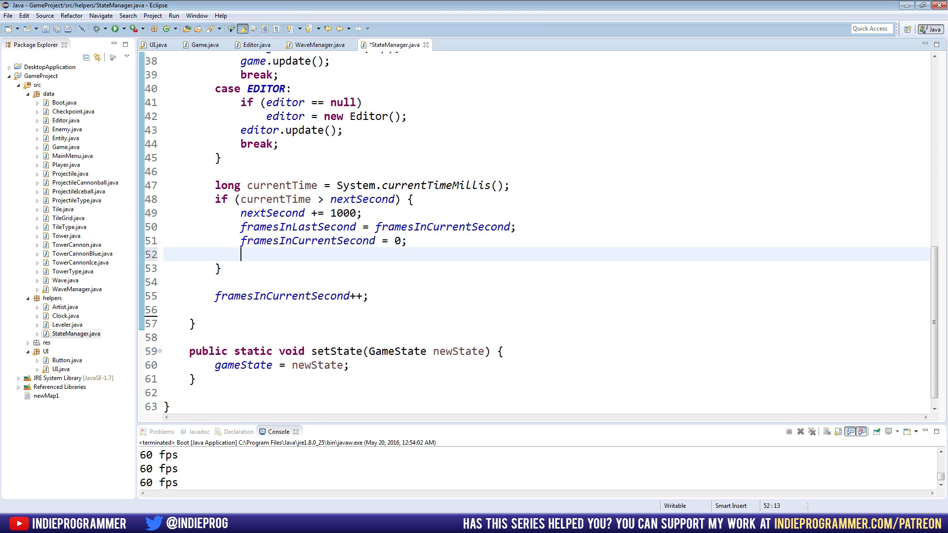
text(System.out.println(framesInLastSecond + " fps");)
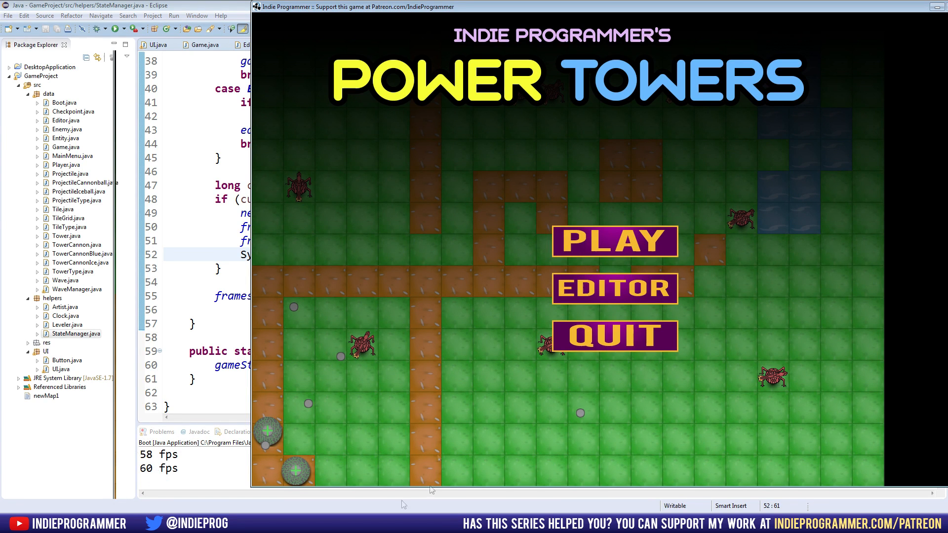
mouse_move(559, 154)
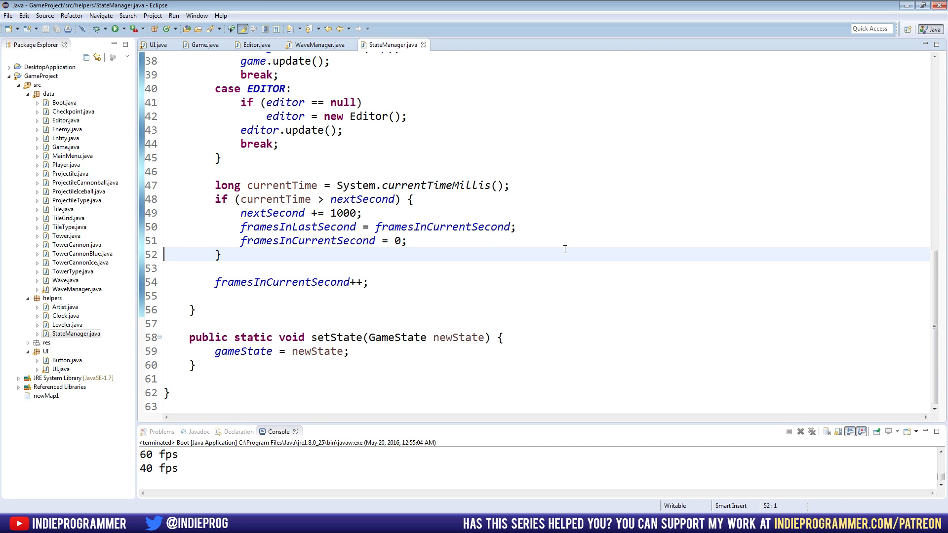
mouse_move(377, 320)
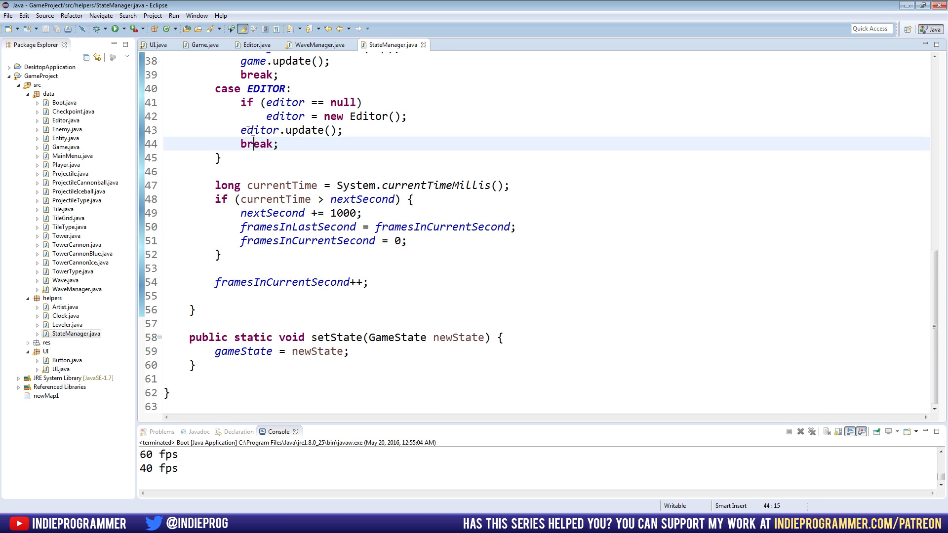
Switch back to the Game.java source file.
click(203, 44)
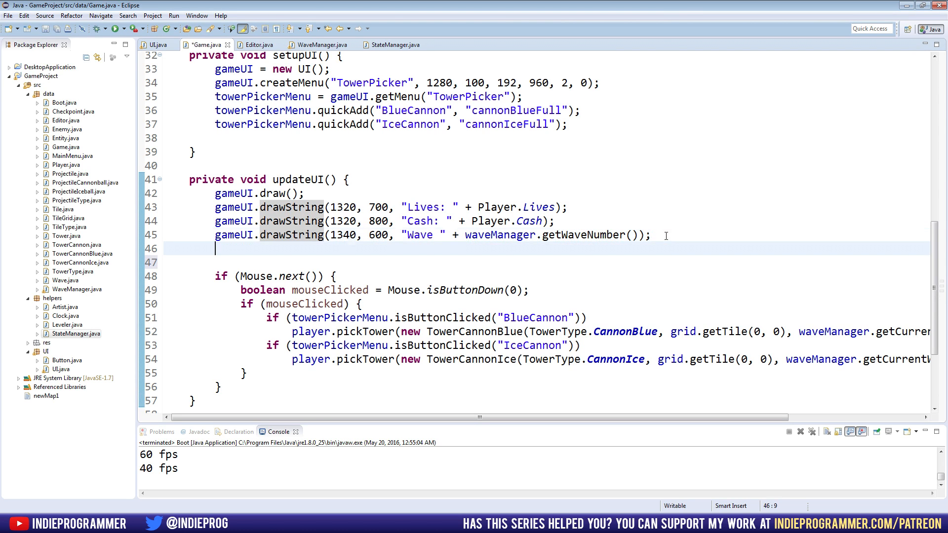
Add gameUI.drawString at 0, 0 showing StateManager.framesInLastSecond in updateUI.
text(gameUI.drawString(0, 0, text);)
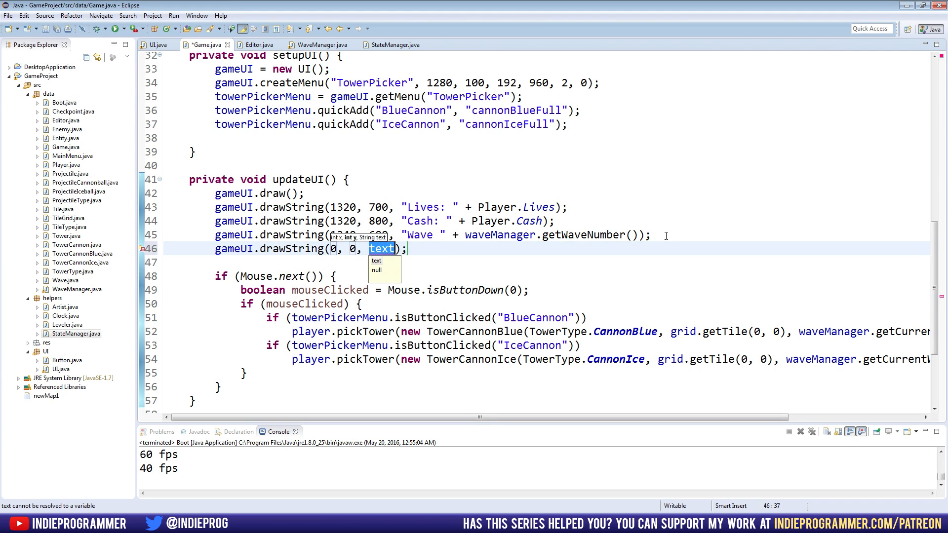
text(StateManager.)
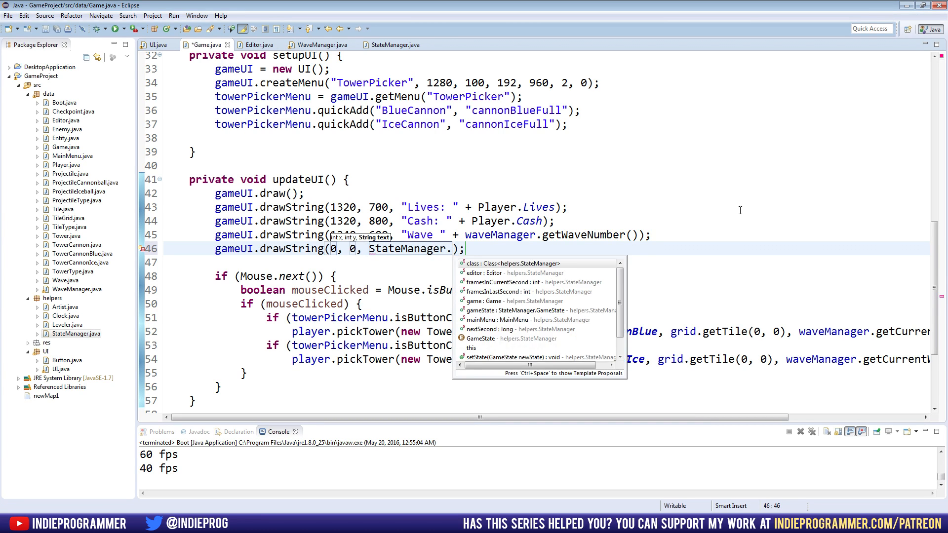
text(framesInLastSecond)
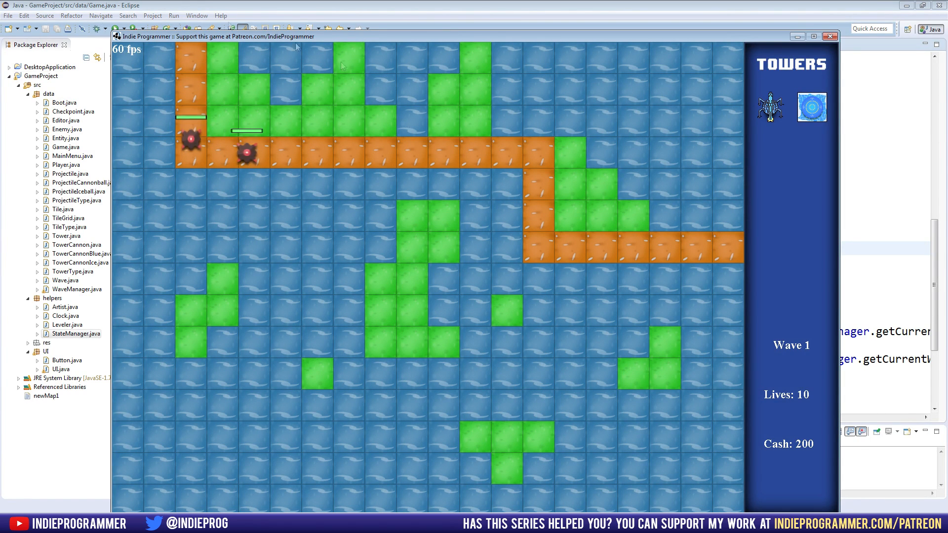
Launch Power Towers to check the 60 fps counter top-left beside the stats.
click(598, 184)
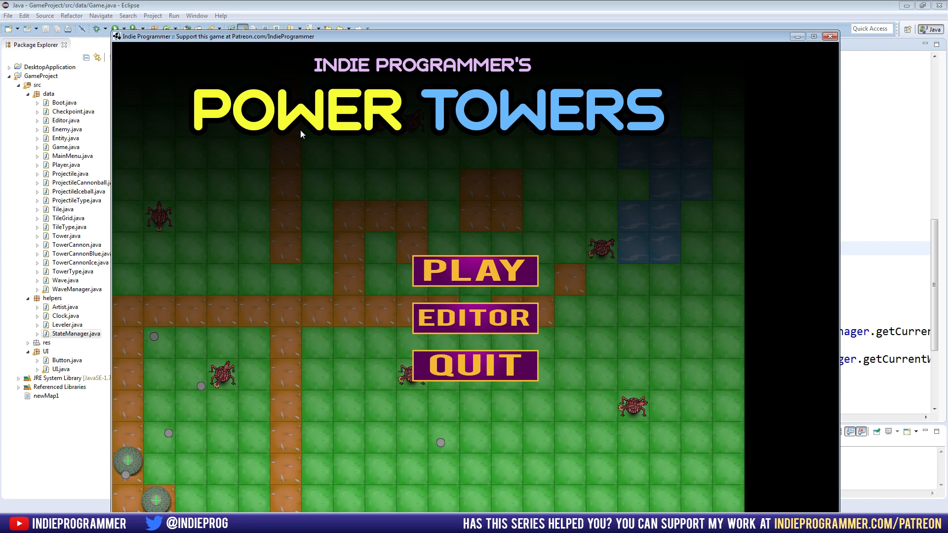
mouse_move(425, 271)
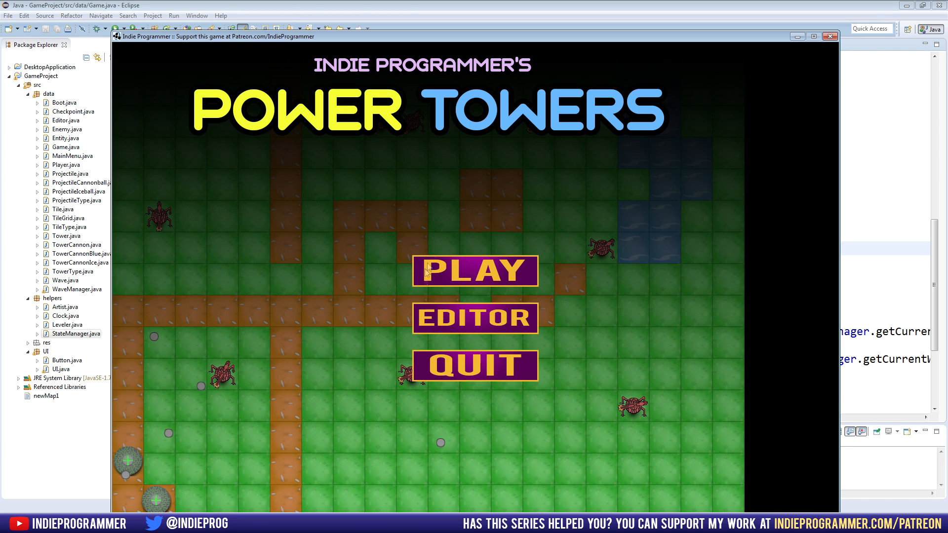
mouse_move(574, 271)
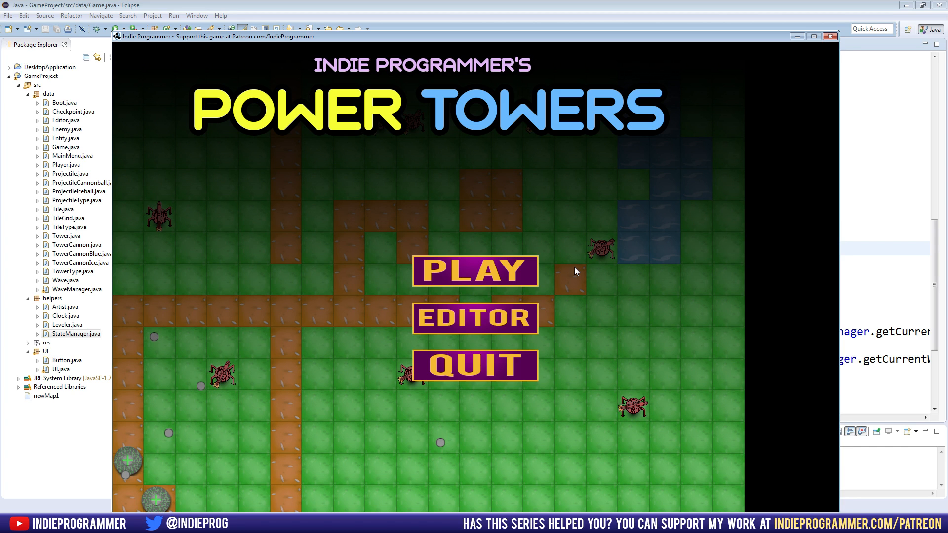
mouse_move(493, 261)
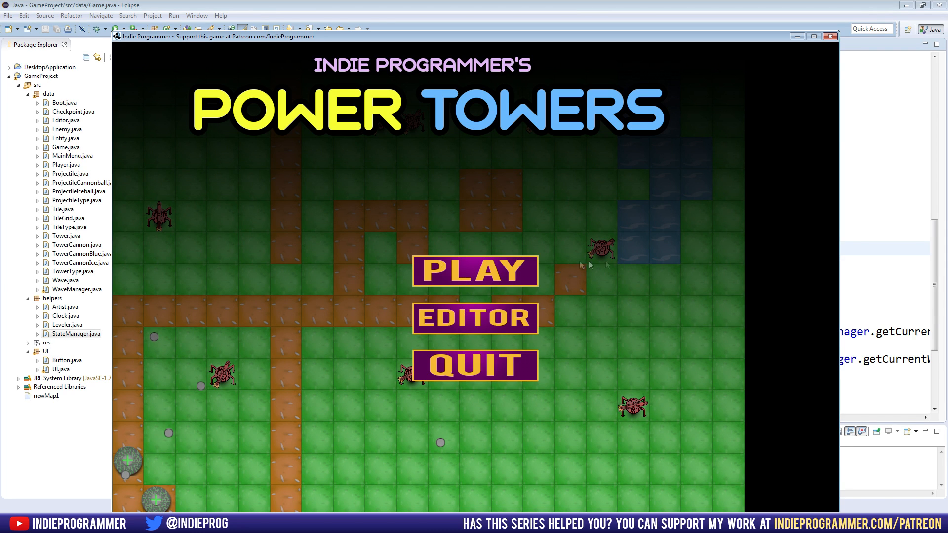
mouse_move(536, 272)
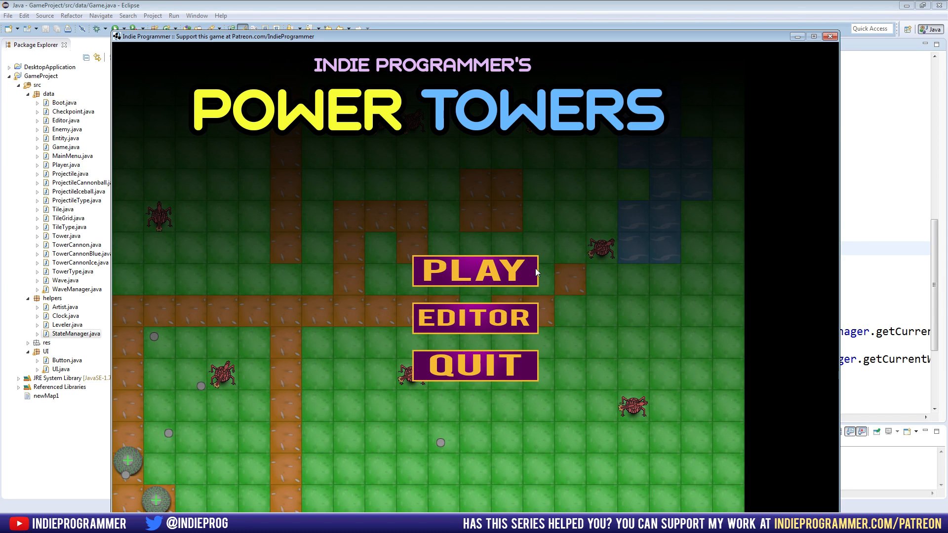
mouse_move(457, 312)
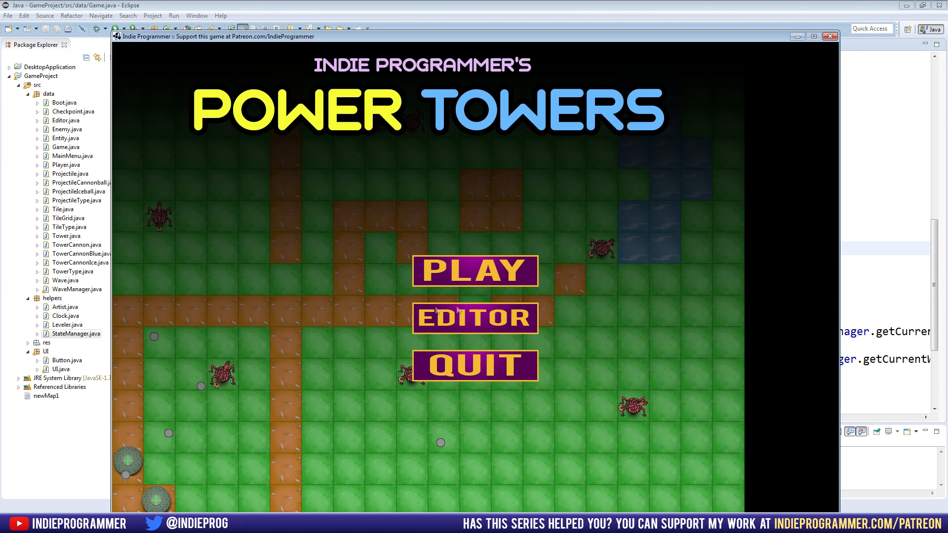
mouse_move(549, 284)
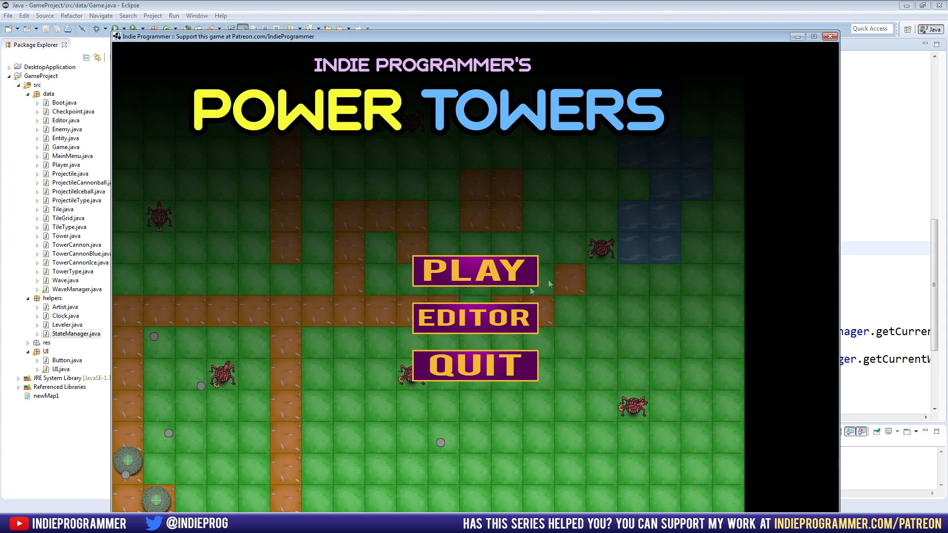
mouse_move(472, 272)
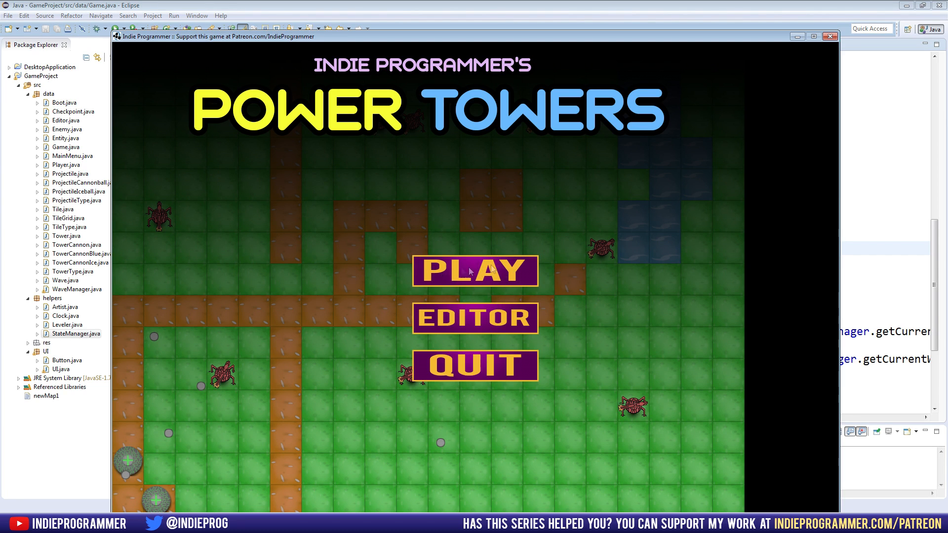
mouse_move(513, 308)
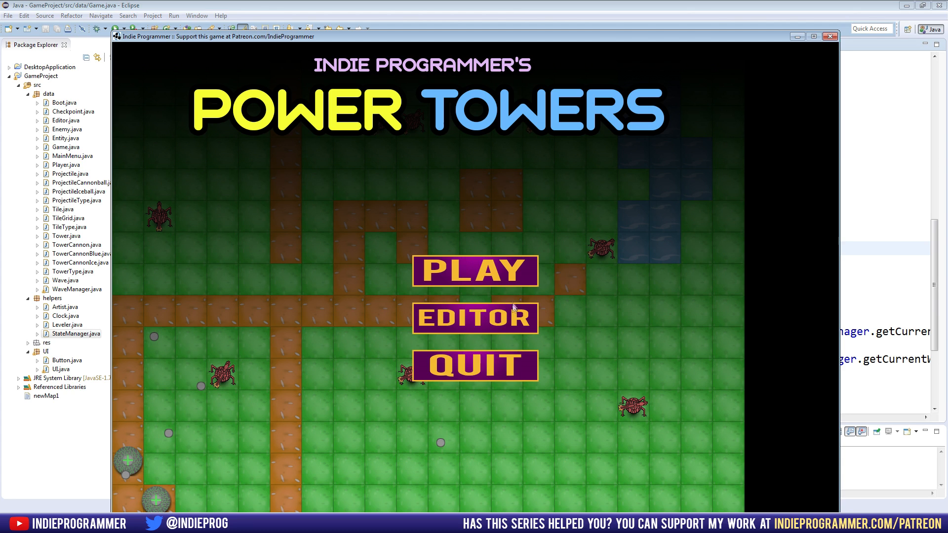
mouse_move(511, 261)
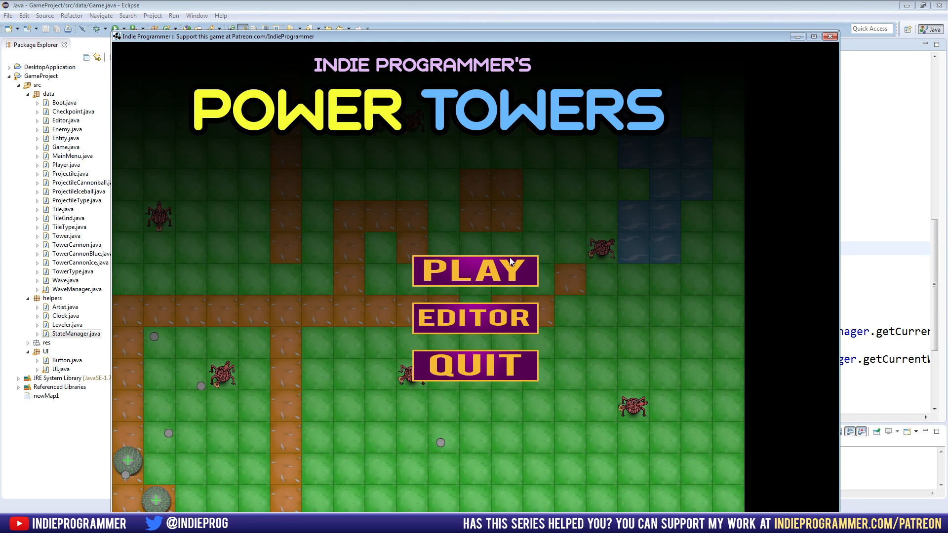
mouse_move(442, 285)
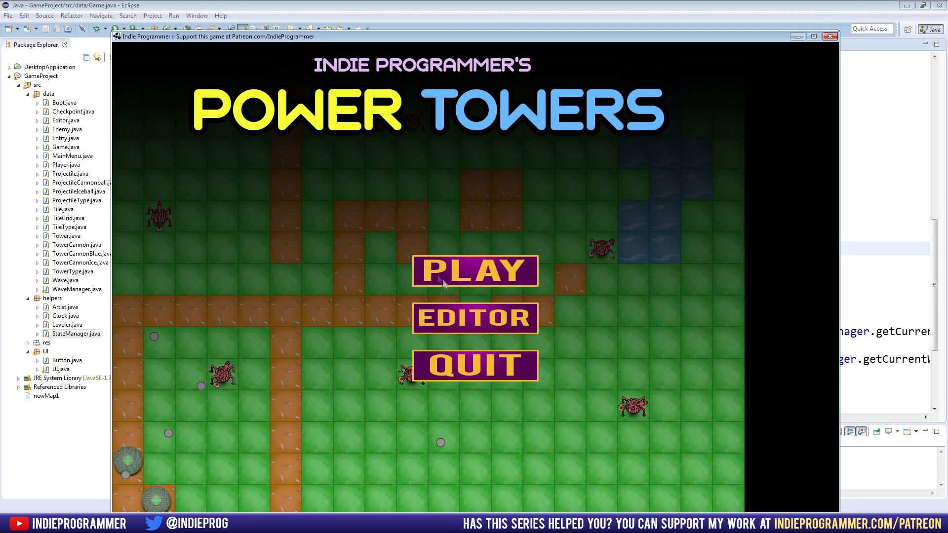
mouse_move(495, 363)
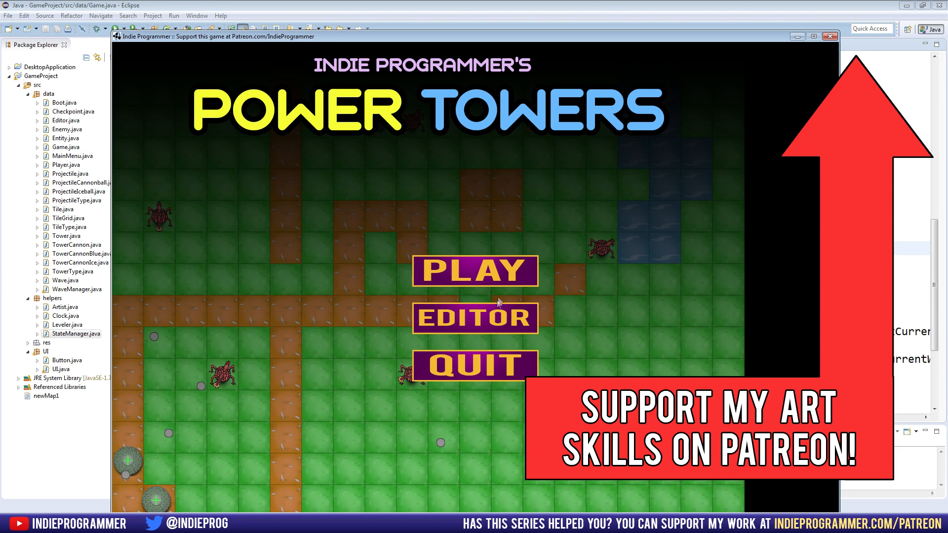
mouse_move(517, 281)
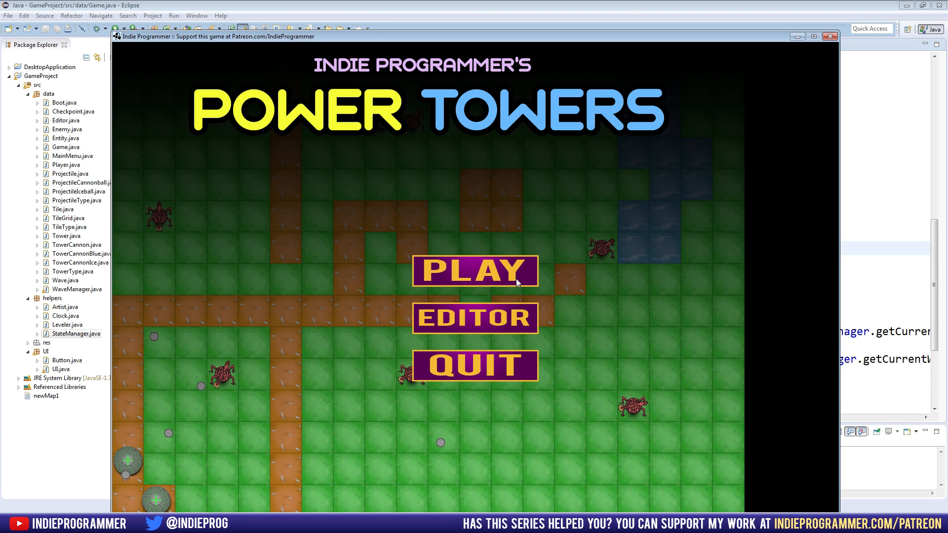
mouse_move(375, 119)
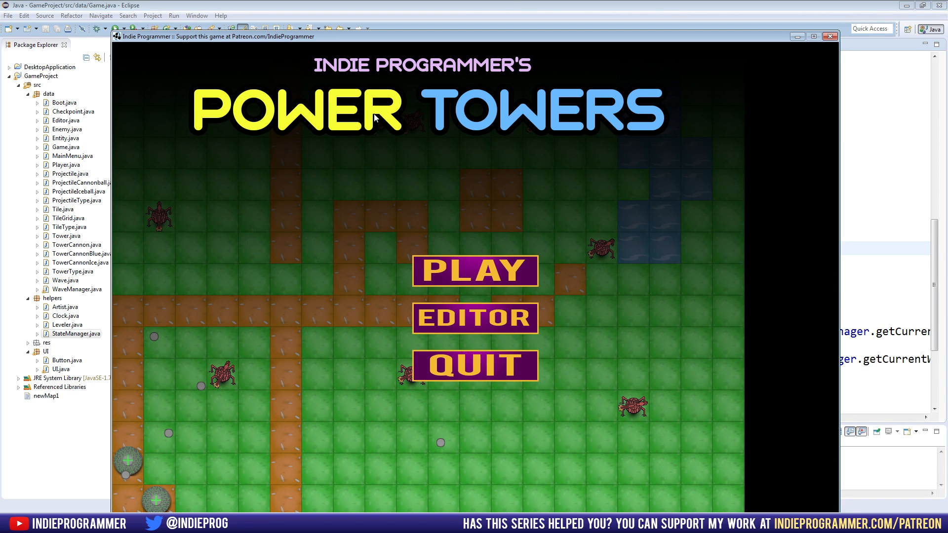
mouse_move(663, 99)
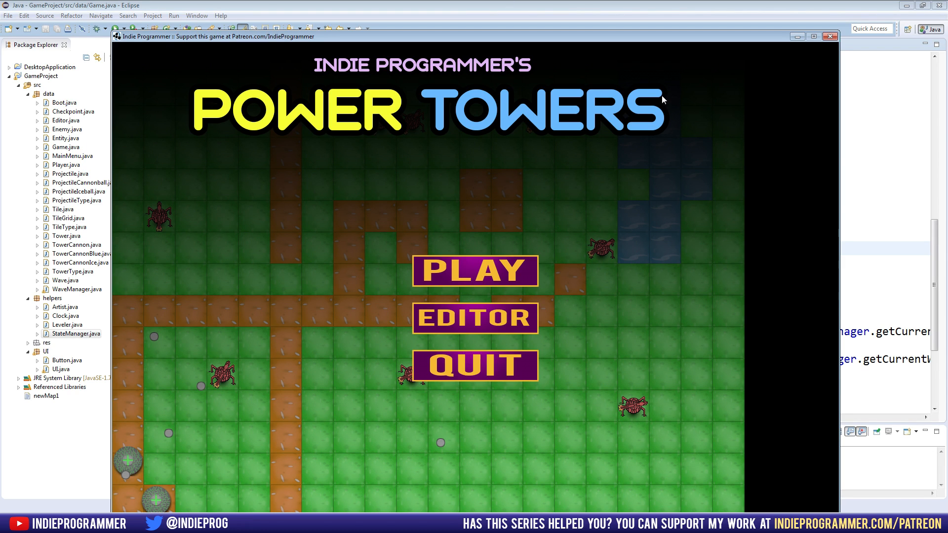